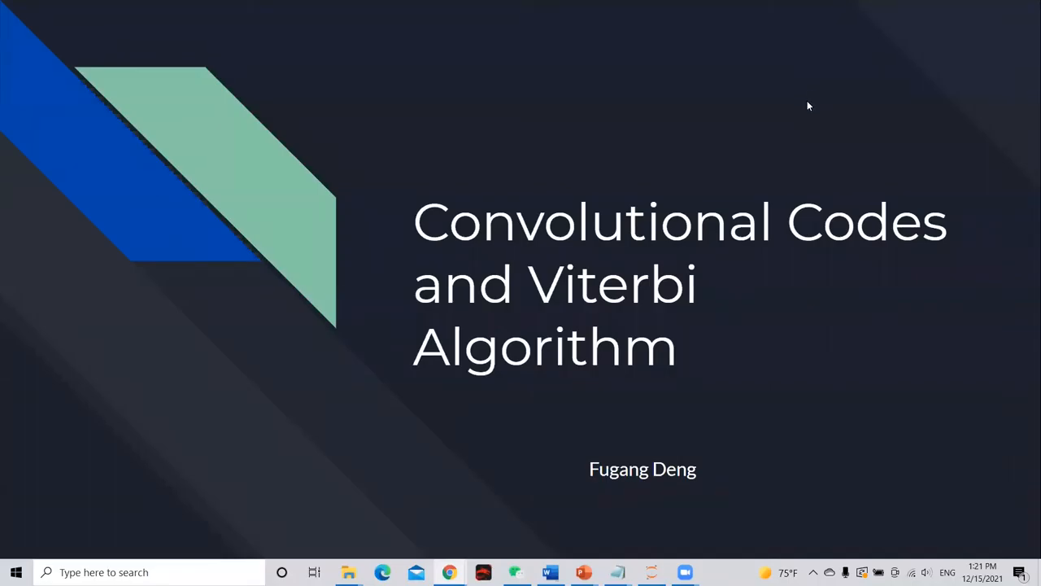
mouse_move(808, 114)
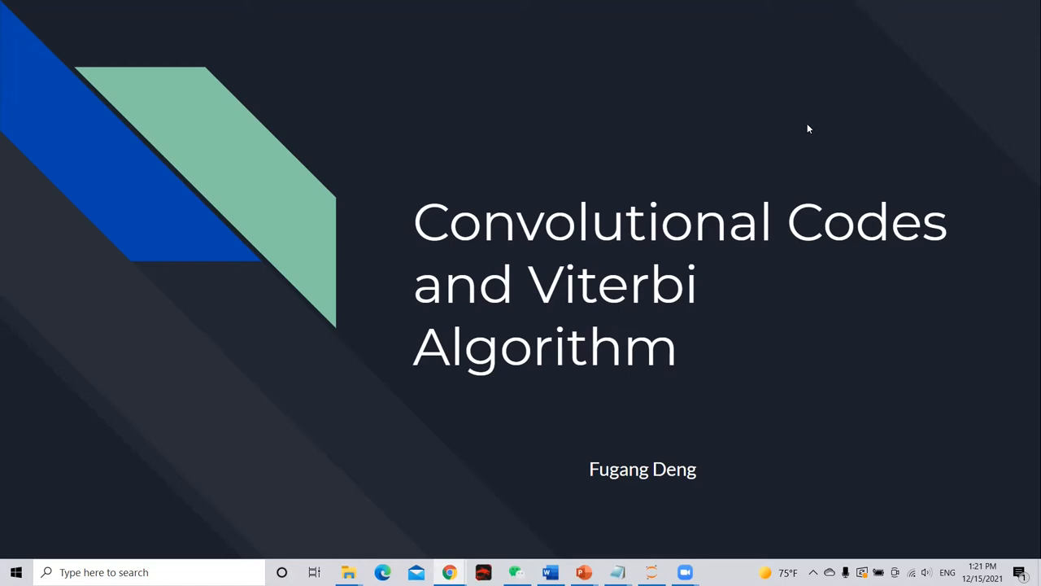
mouse_move(683, 254)
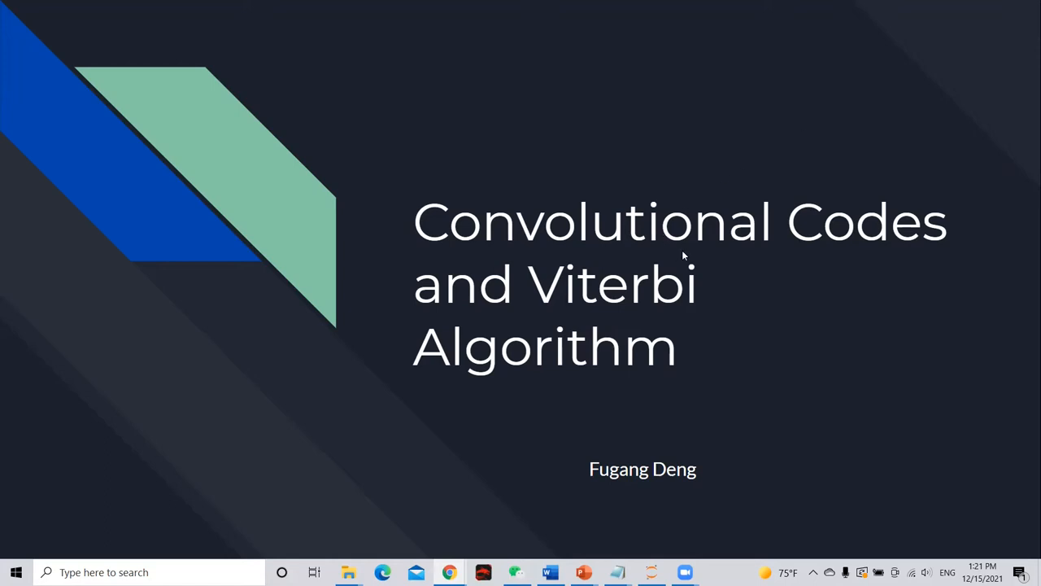
mouse_move(691, 263)
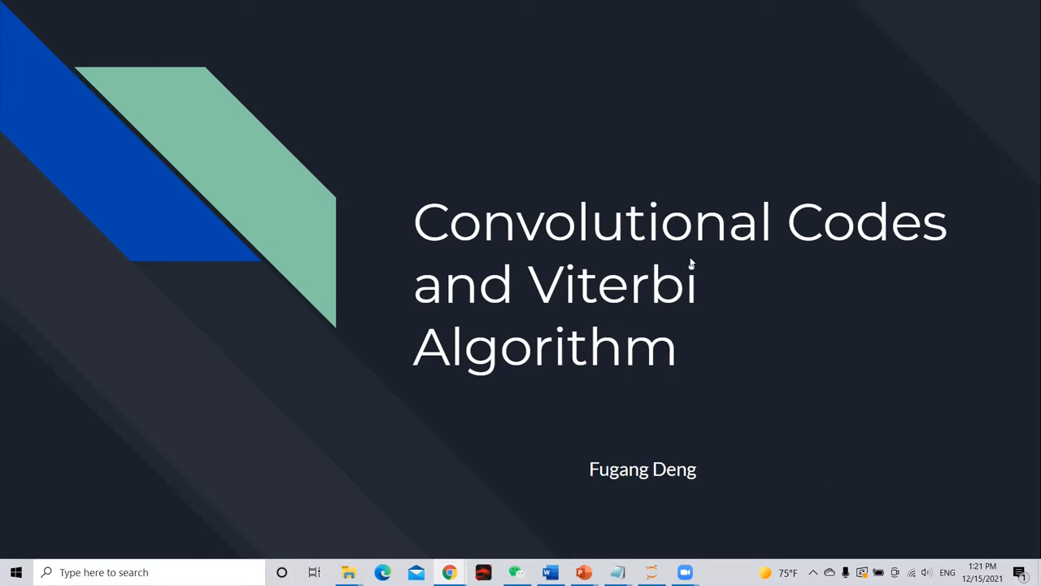
mouse_move(697, 259)
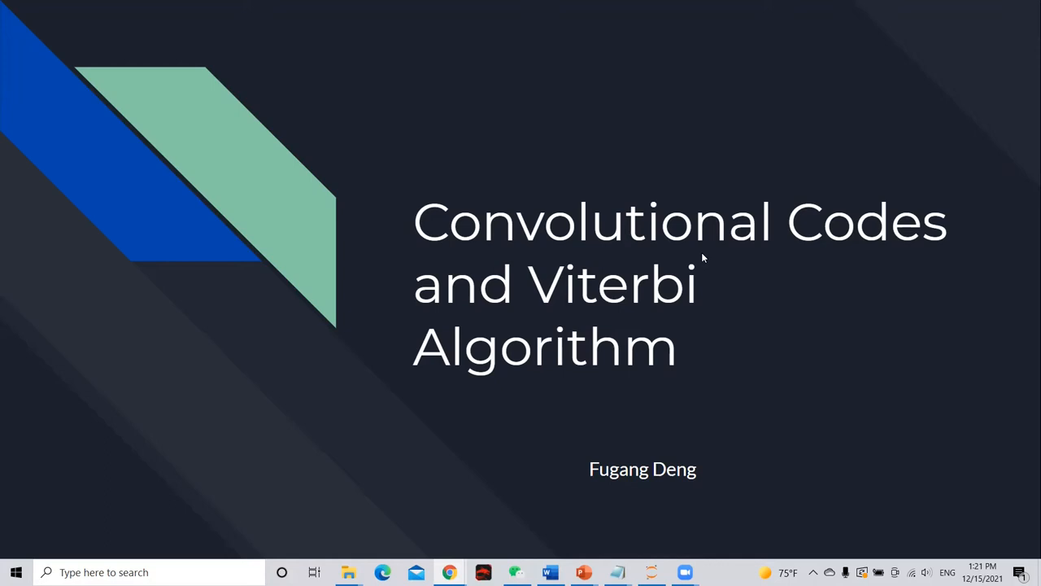
mouse_move(693, 244)
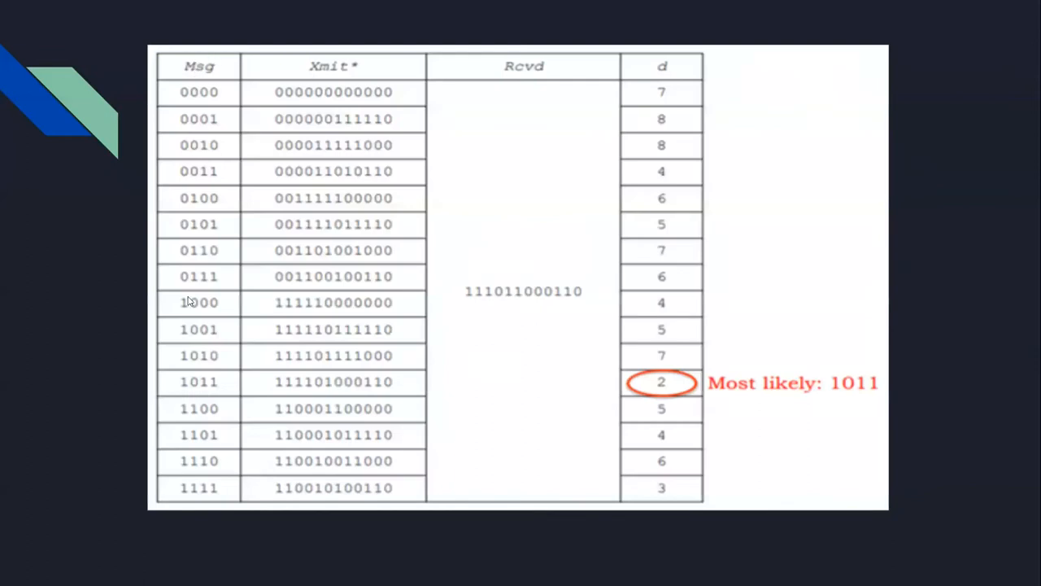
mouse_move(423, 459)
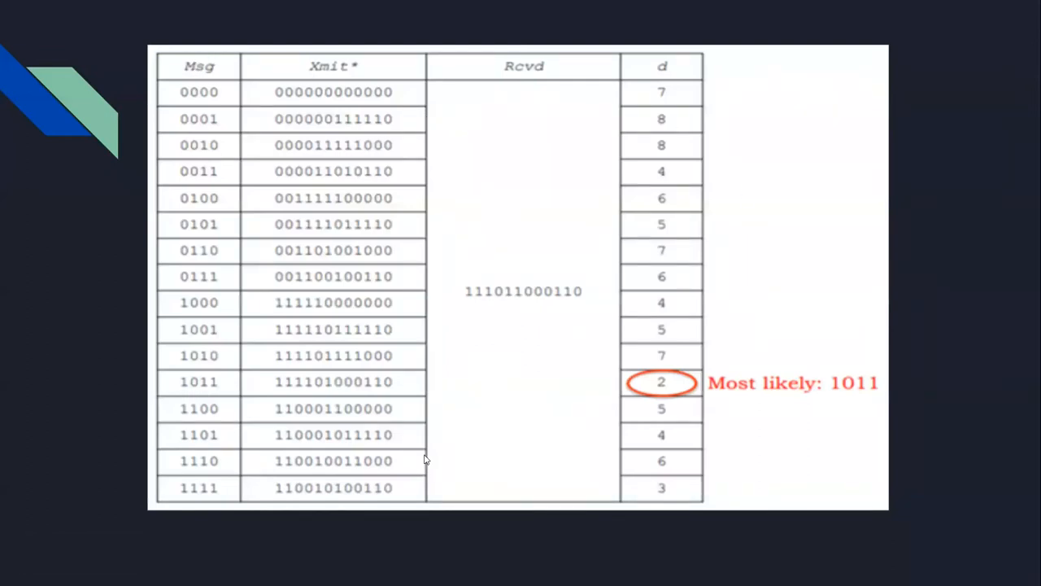
mouse_move(657, 77)
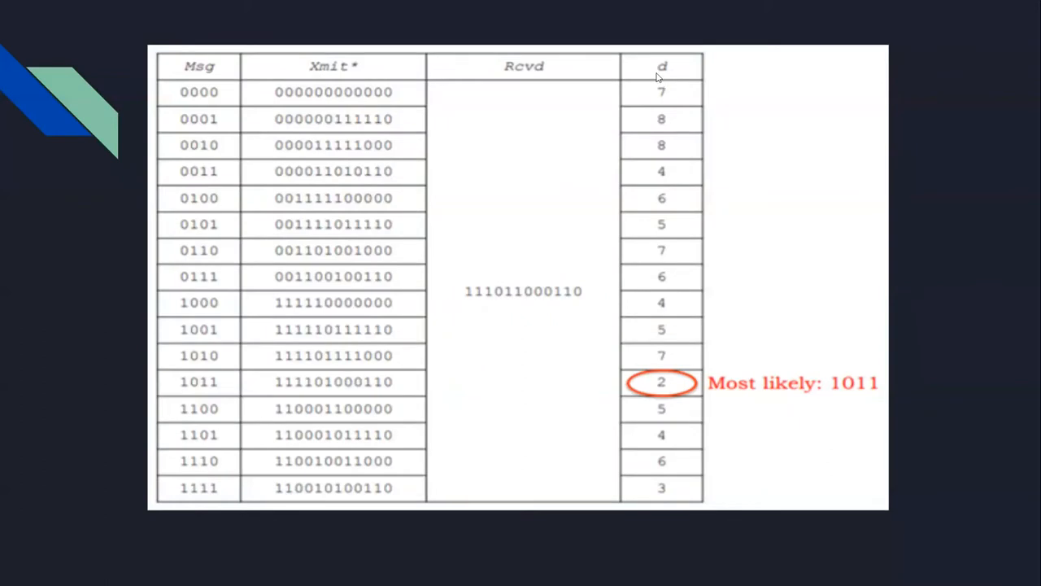
mouse_move(666, 72)
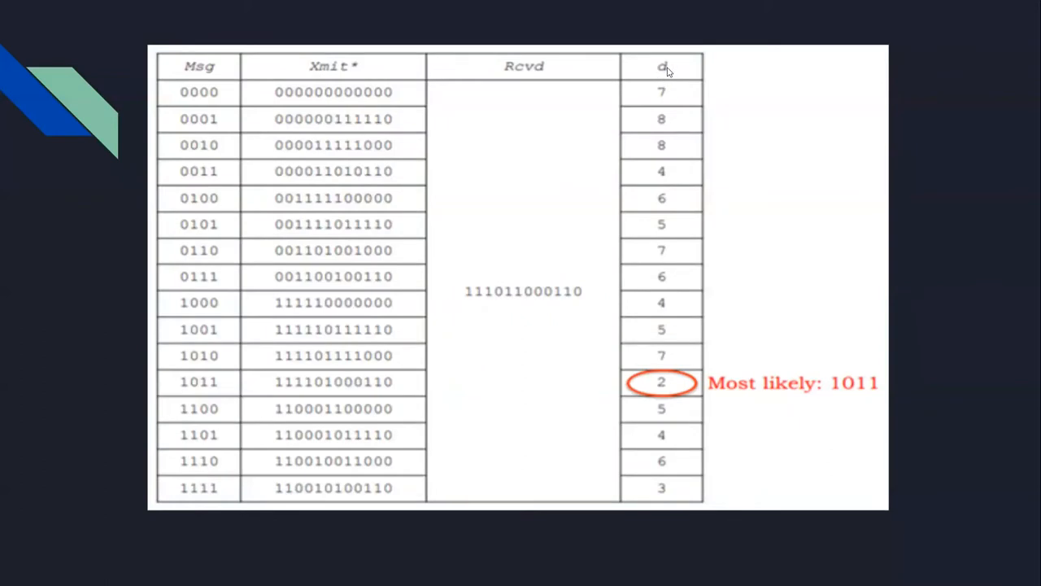
mouse_move(673, 315)
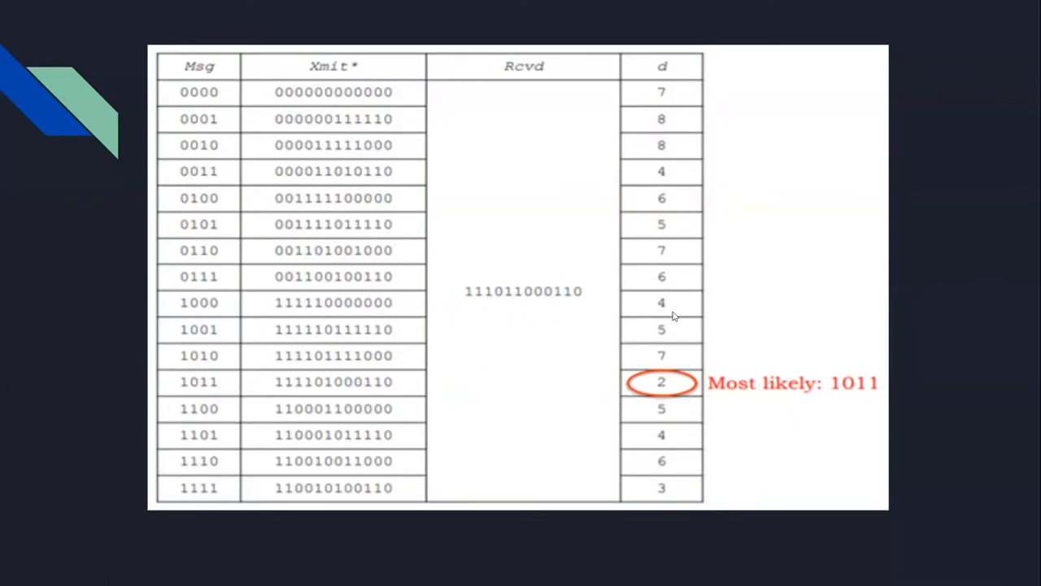
mouse_move(692, 484)
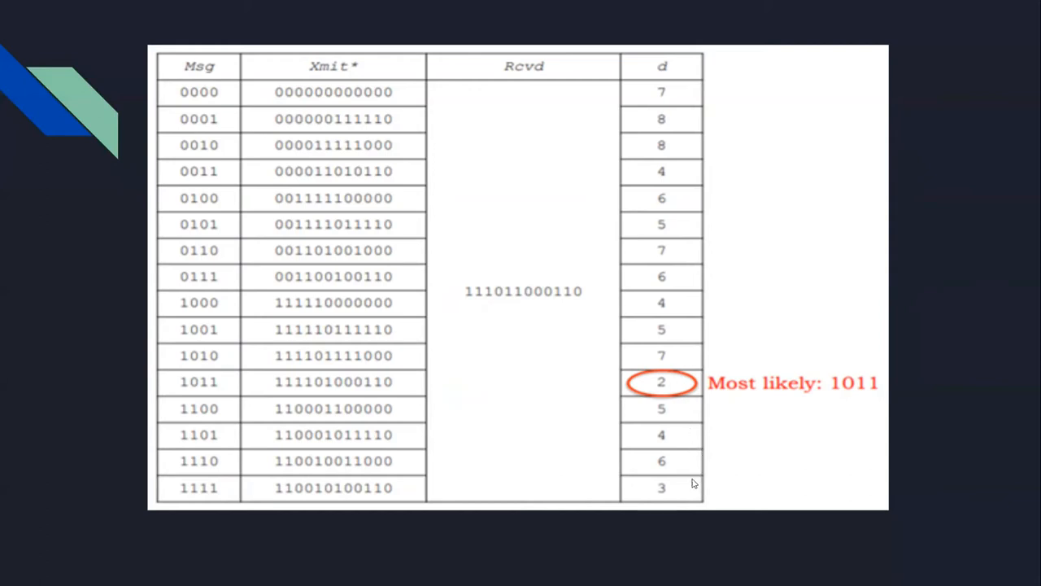
mouse_move(605, 387)
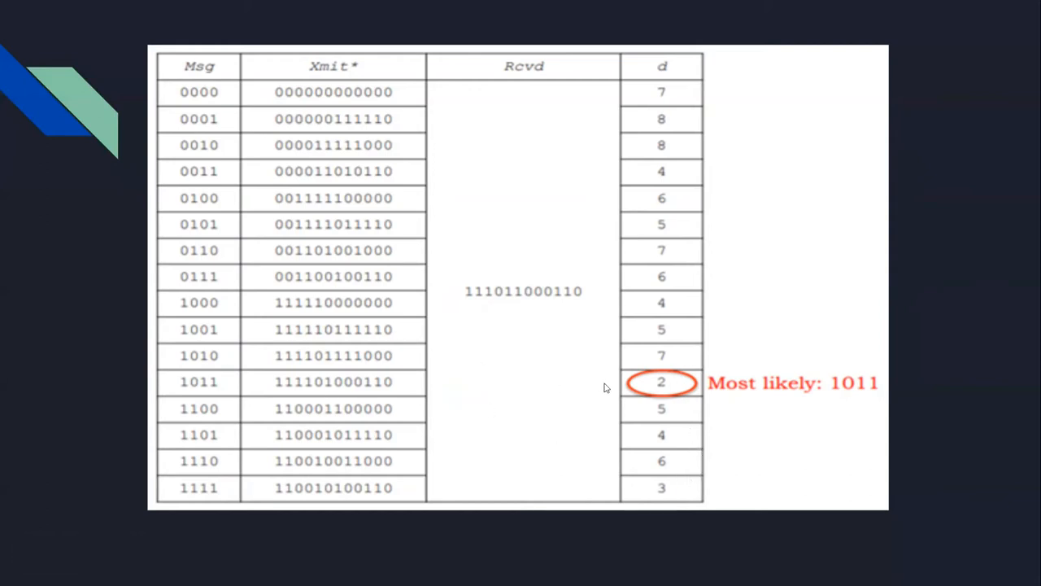
mouse_move(673, 374)
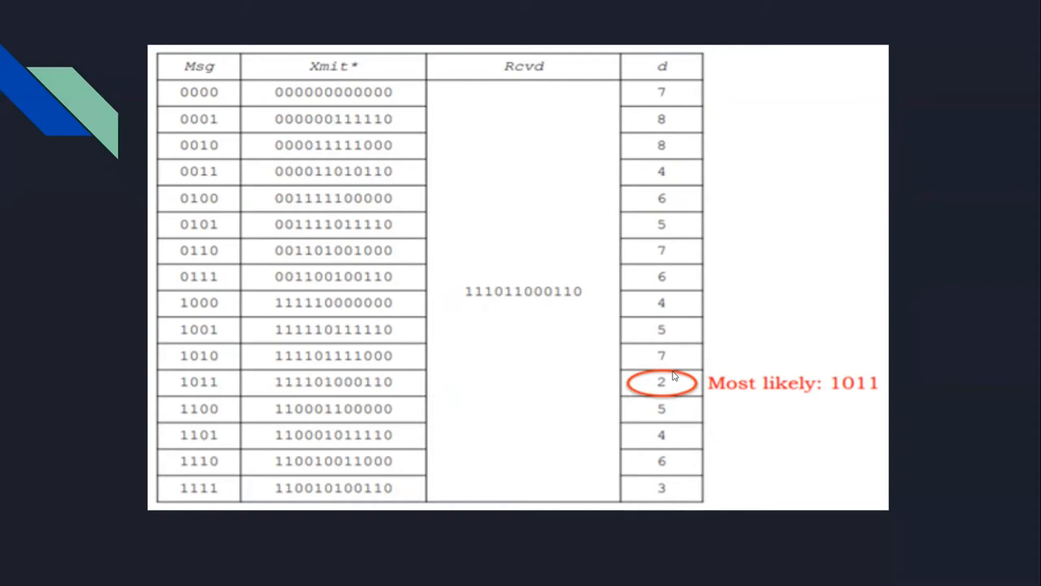
mouse_move(660, 390)
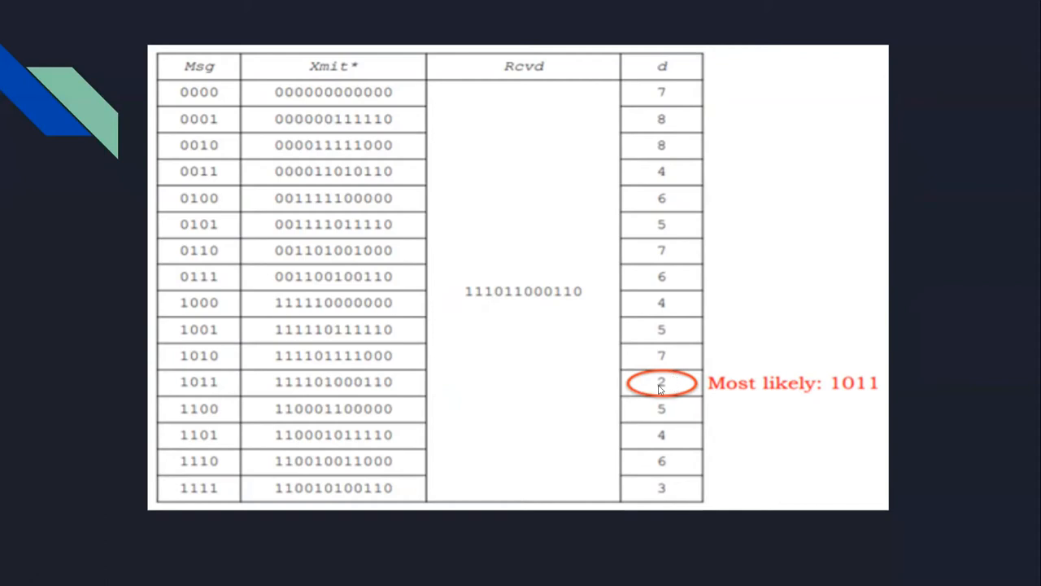
mouse_move(720, 387)
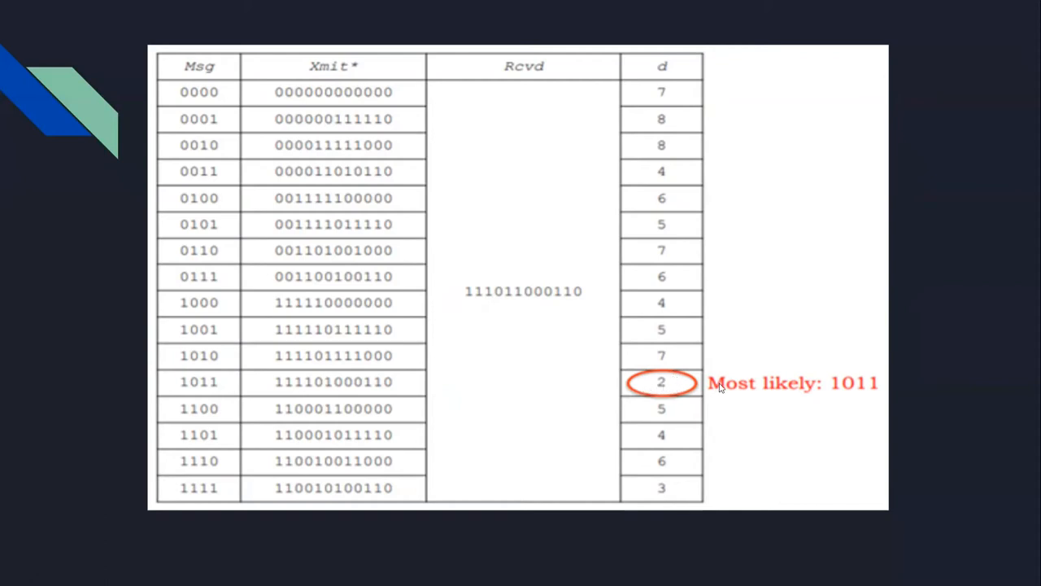
mouse_move(779, 355)
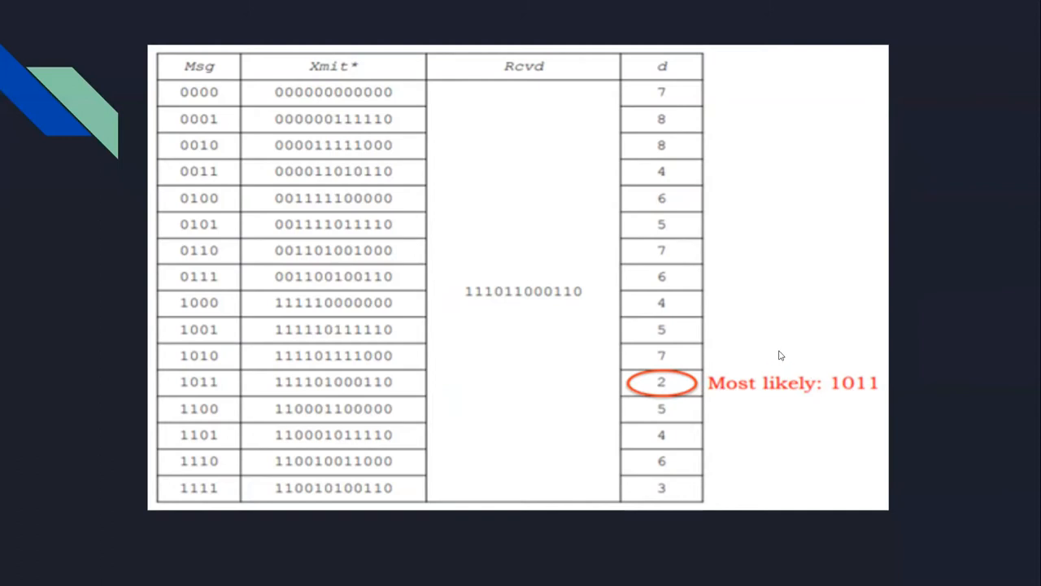
mouse_move(751, 325)
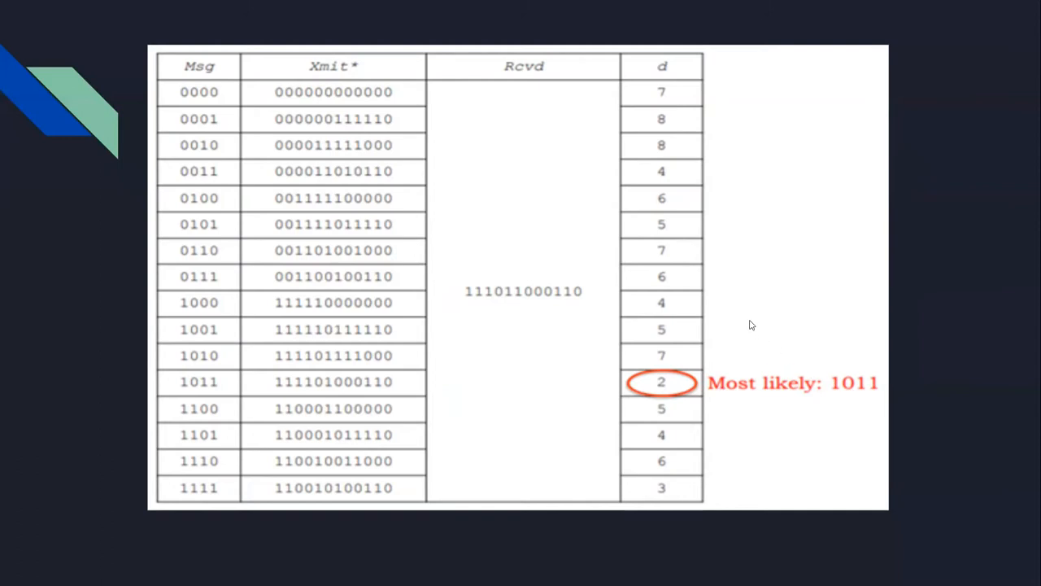
mouse_move(755, 319)
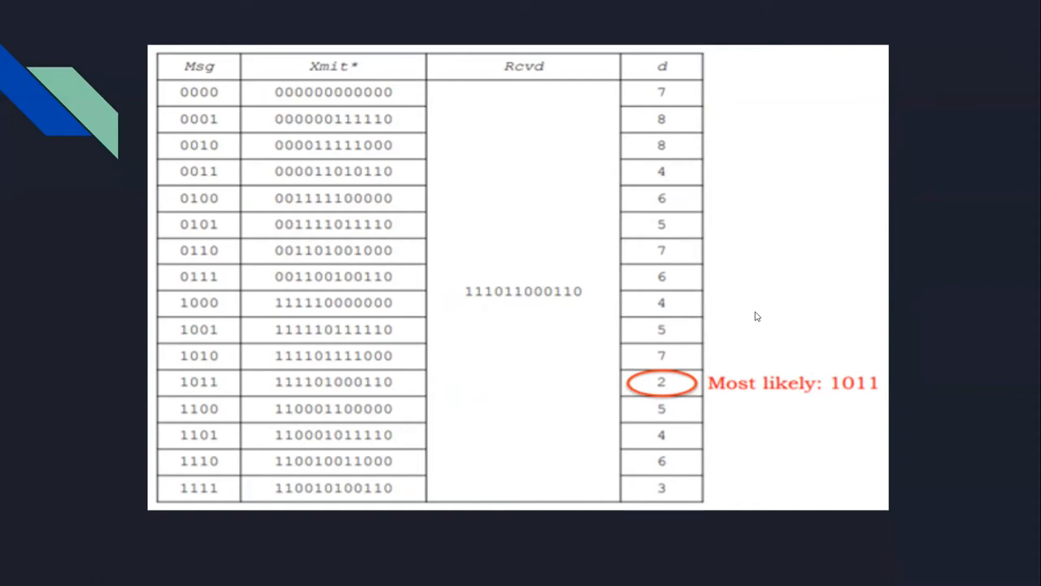
mouse_move(786, 381)
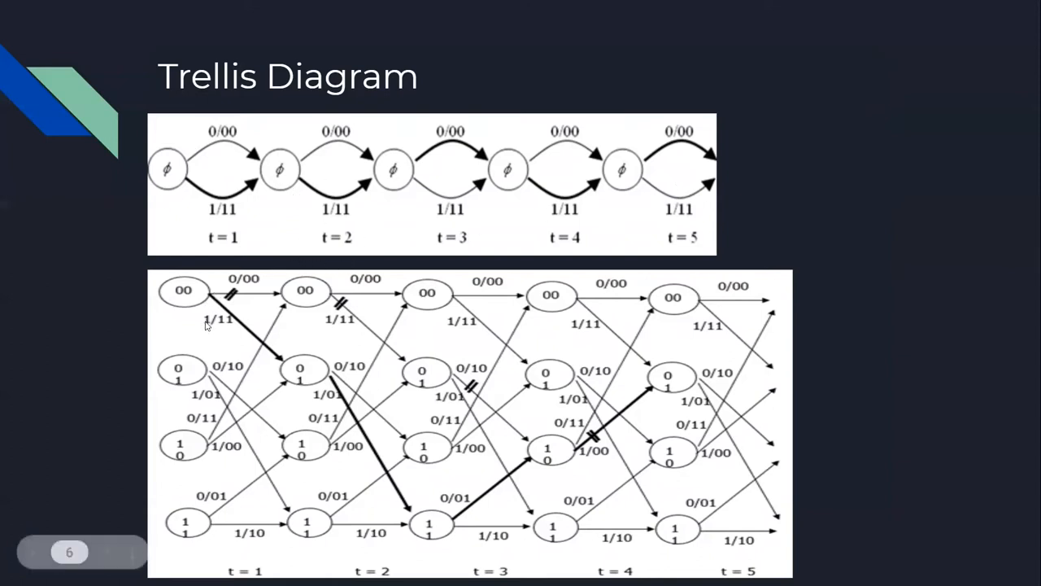
mouse_move(205, 329)
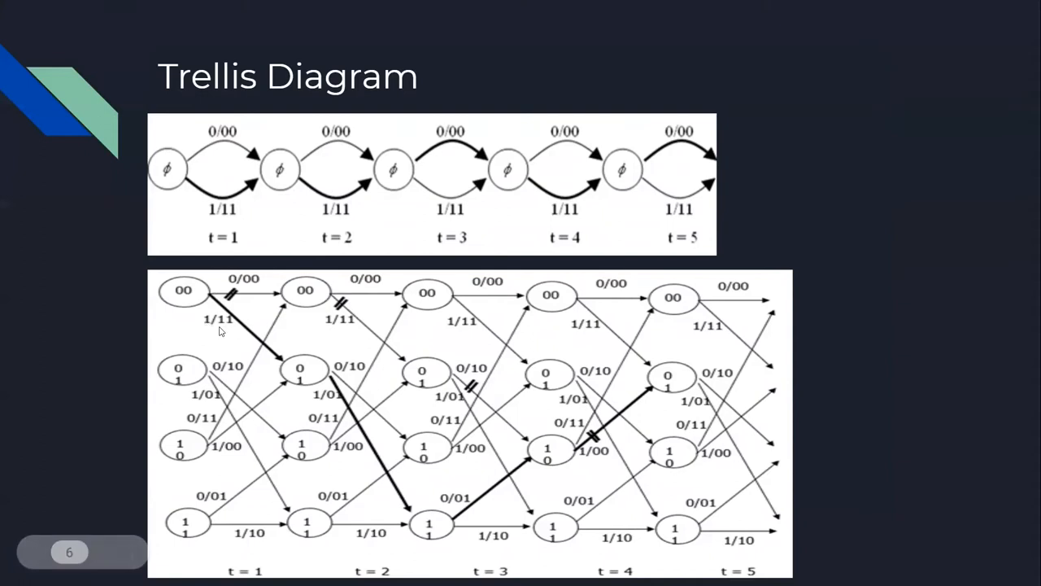
mouse_move(343, 398)
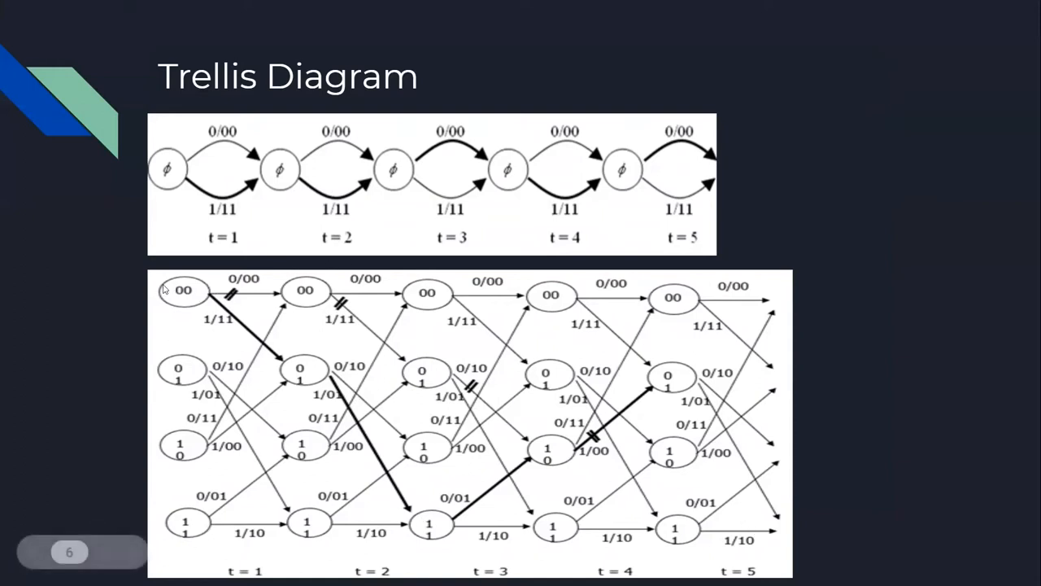
mouse_move(210, 280)
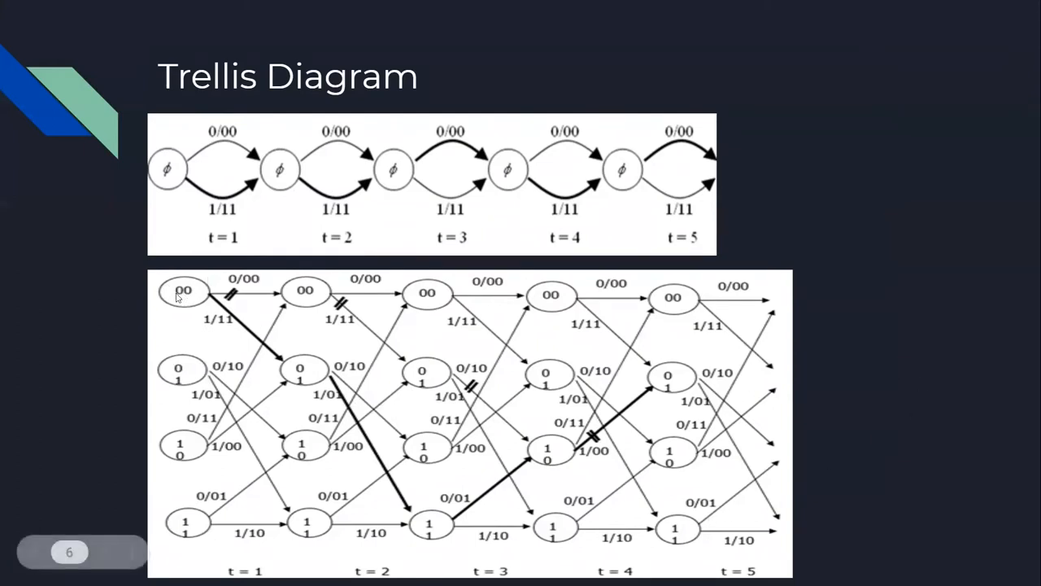
mouse_move(332, 399)
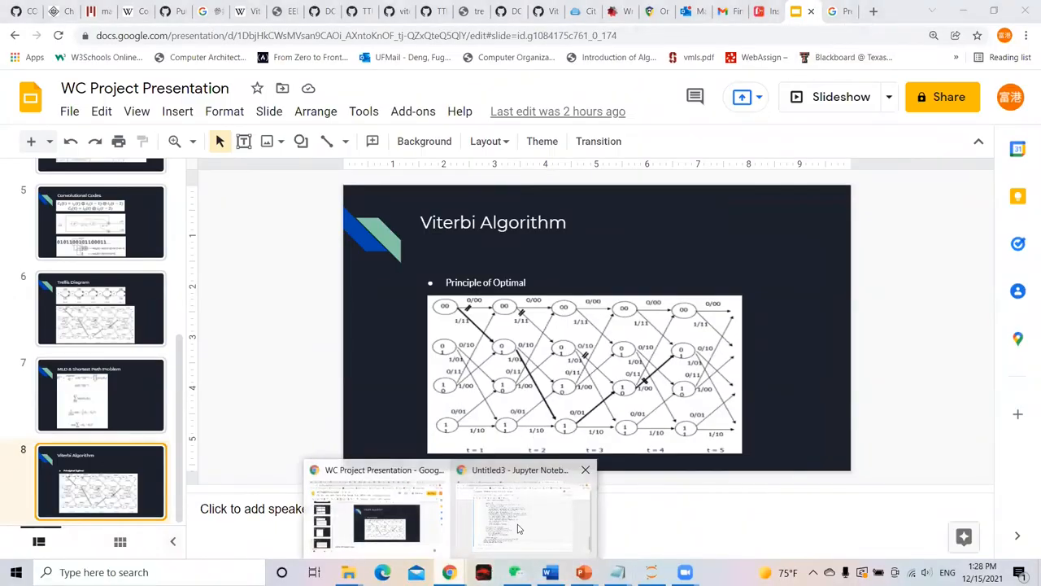
Step: Review the Python viterbi_decode function in the Untitled3 notebook down to its [2, 2, 2, 2] output
click(521, 512)
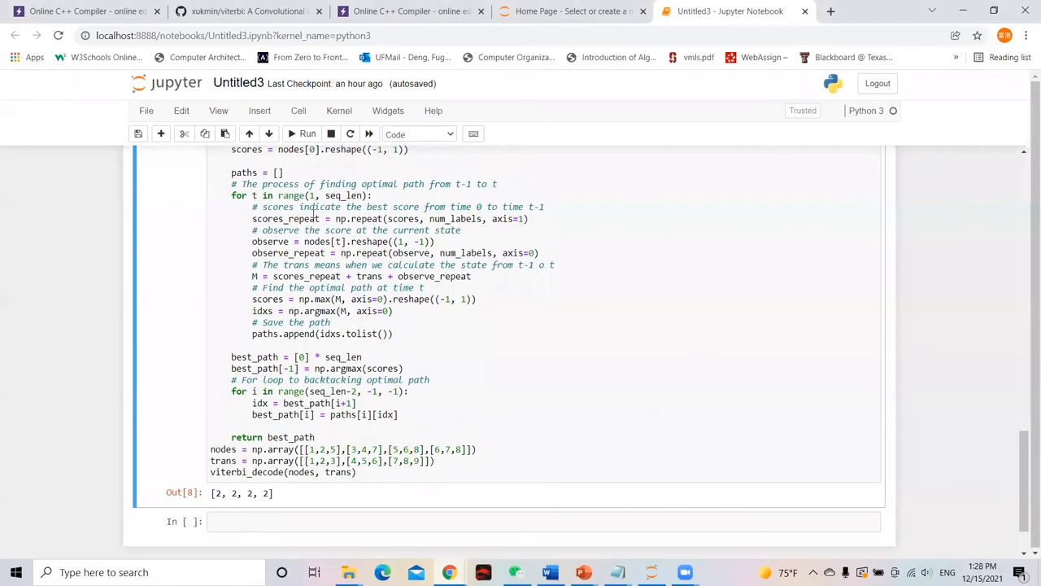
scroll(up, 3)
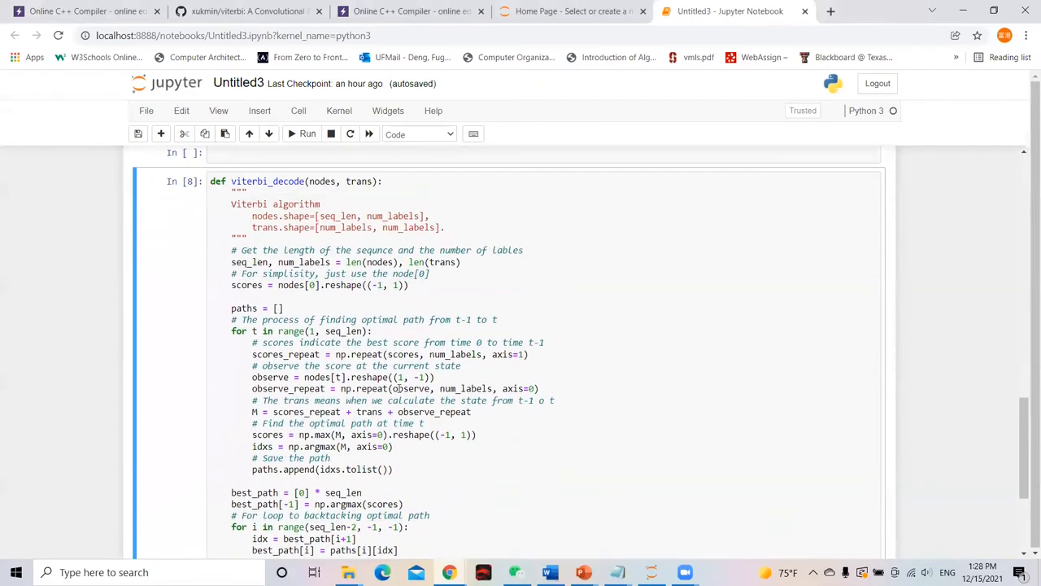
scroll(down, 3)
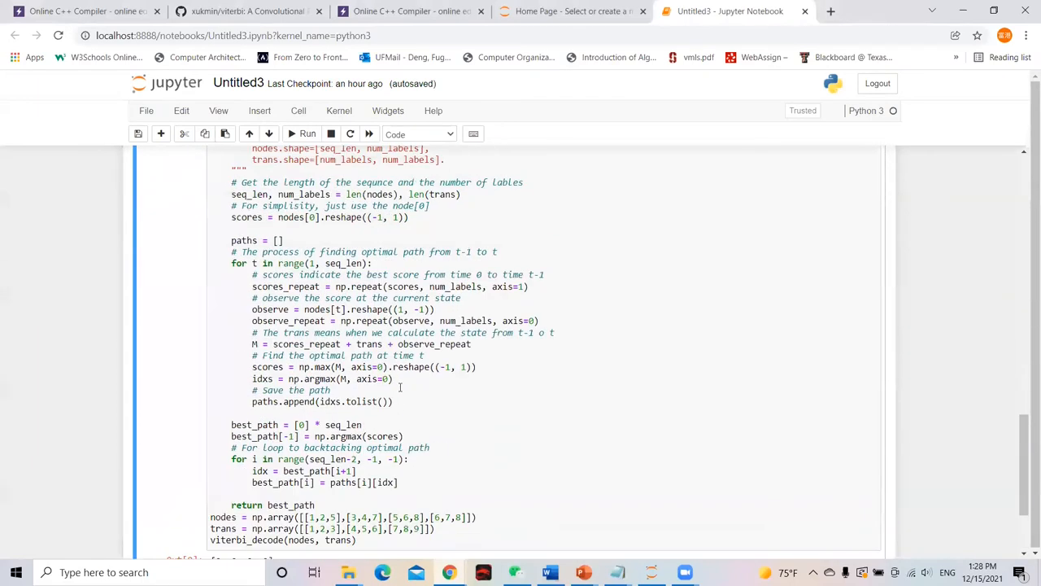
scroll(up, 3)
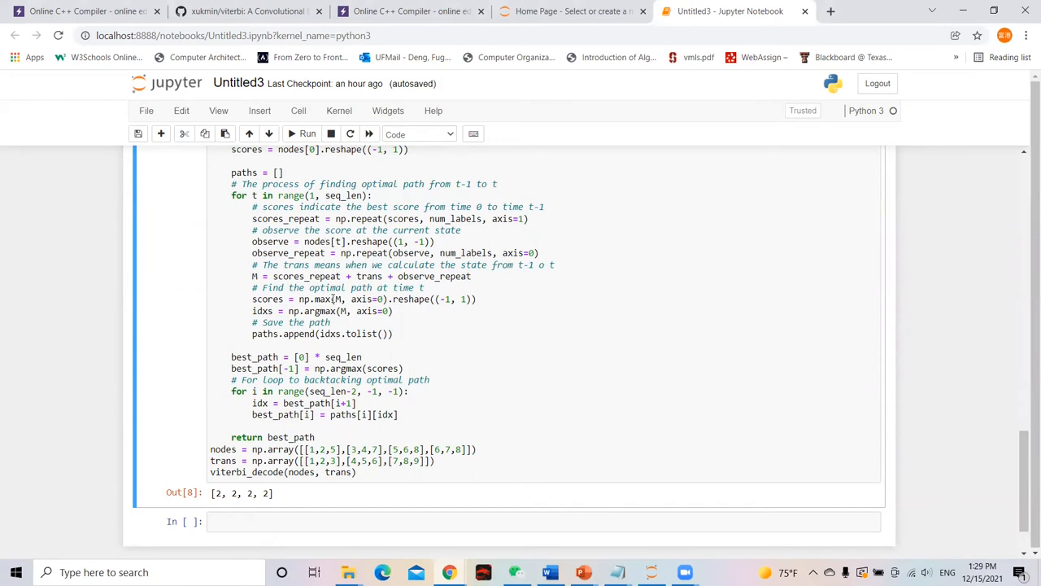
mouse_move(270, 309)
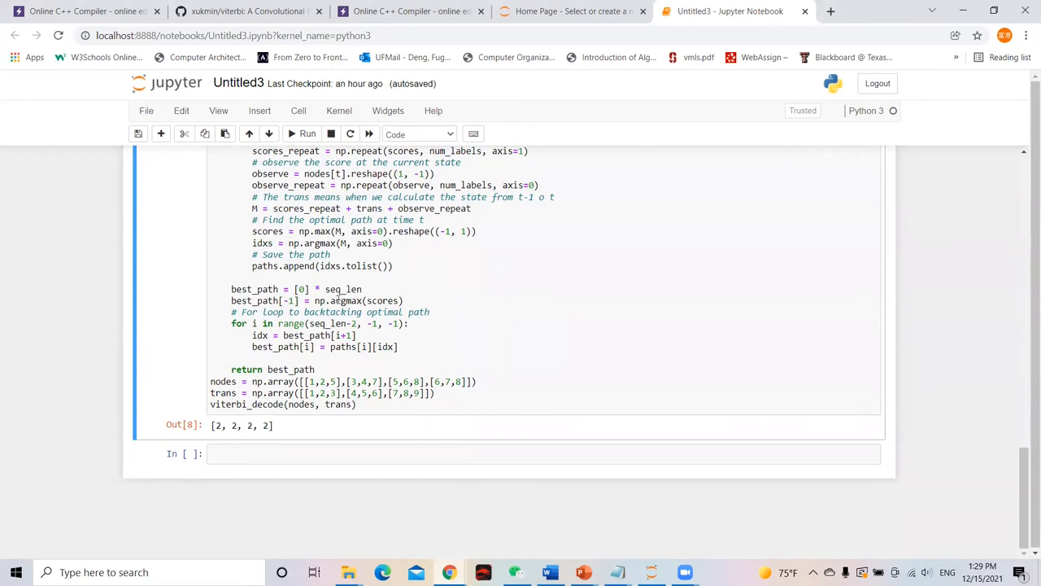
mouse_move(430, 331)
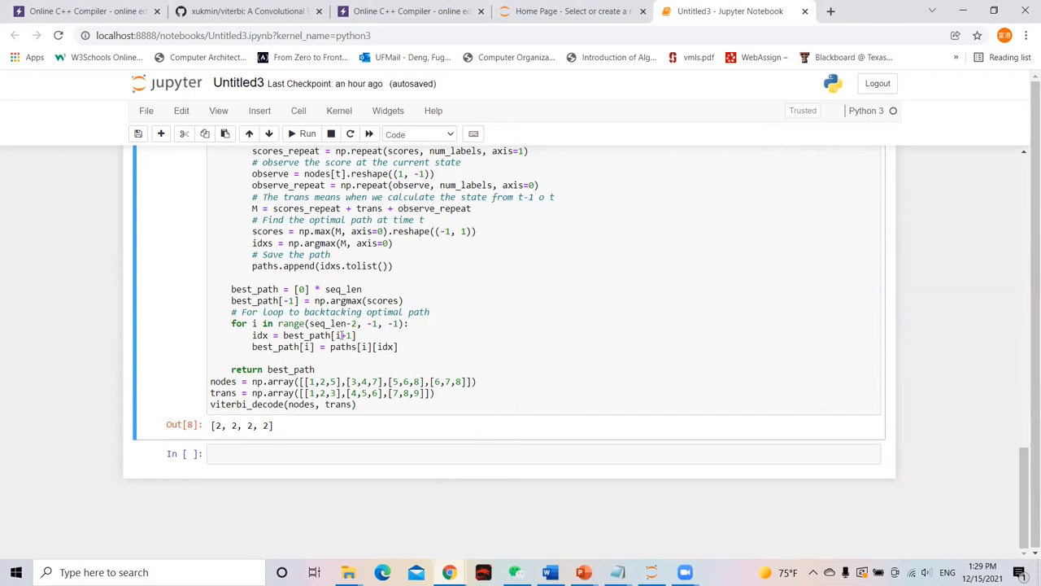
mouse_move(420, 317)
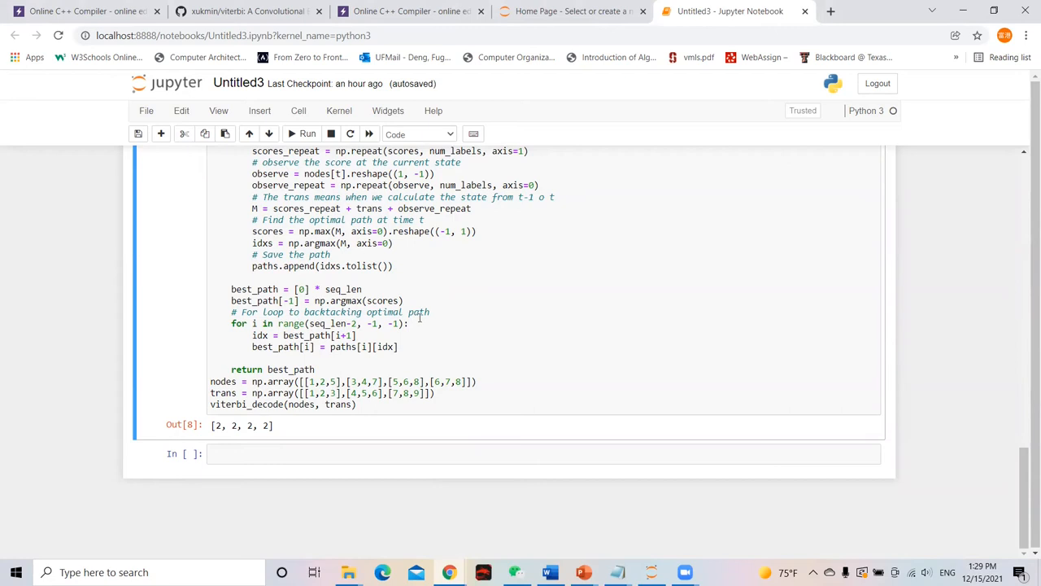
mouse_move(527, 328)
text(,[1,2,2])
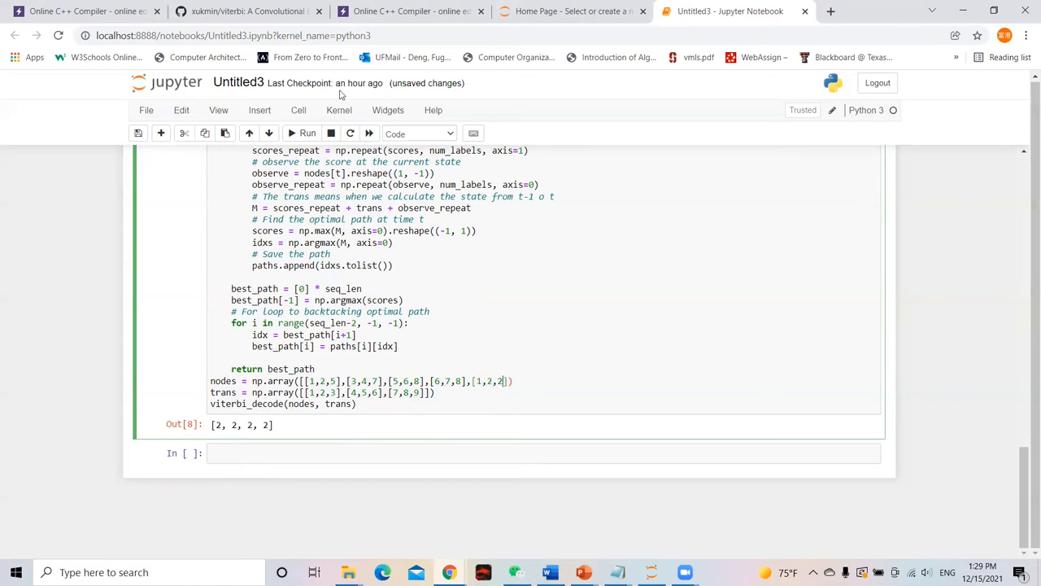
mouse_move(247, 11)
text(])
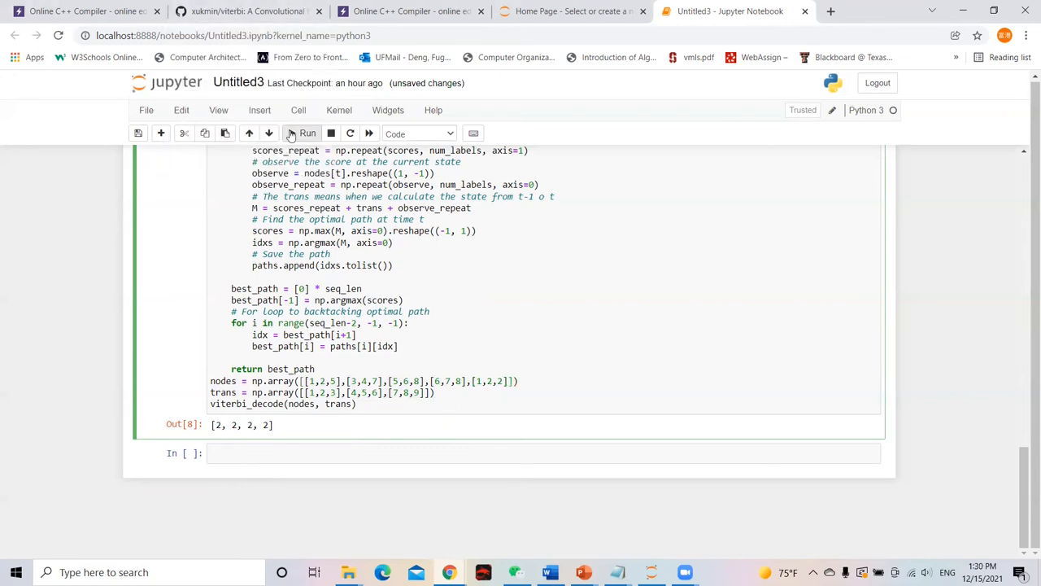
Step: Rerun the decoder with the added nodes row [1,2,2] to get the path [2, 2, 2, 2, 2]
click(306, 134)
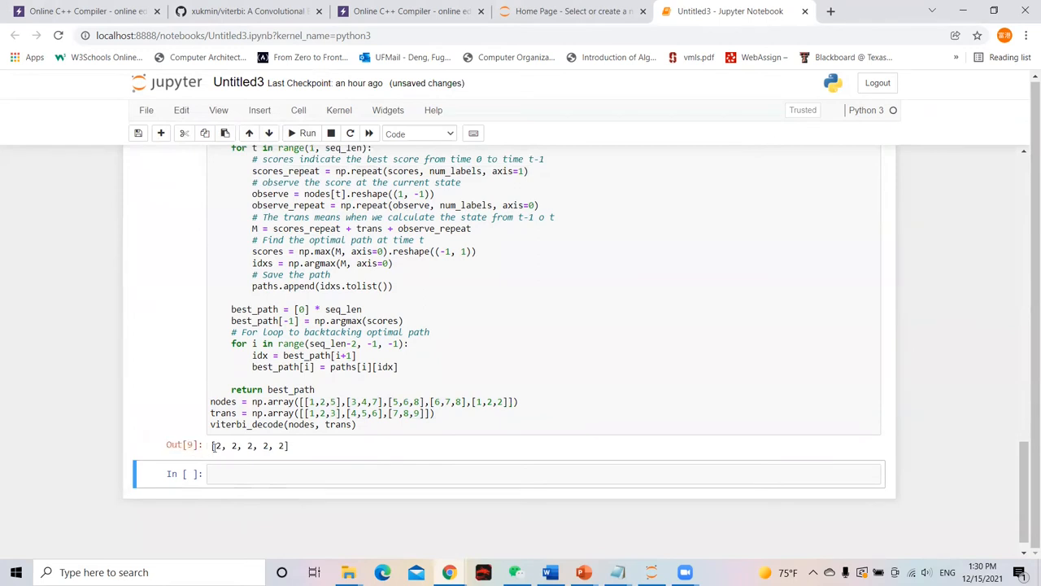
click(321, 446)
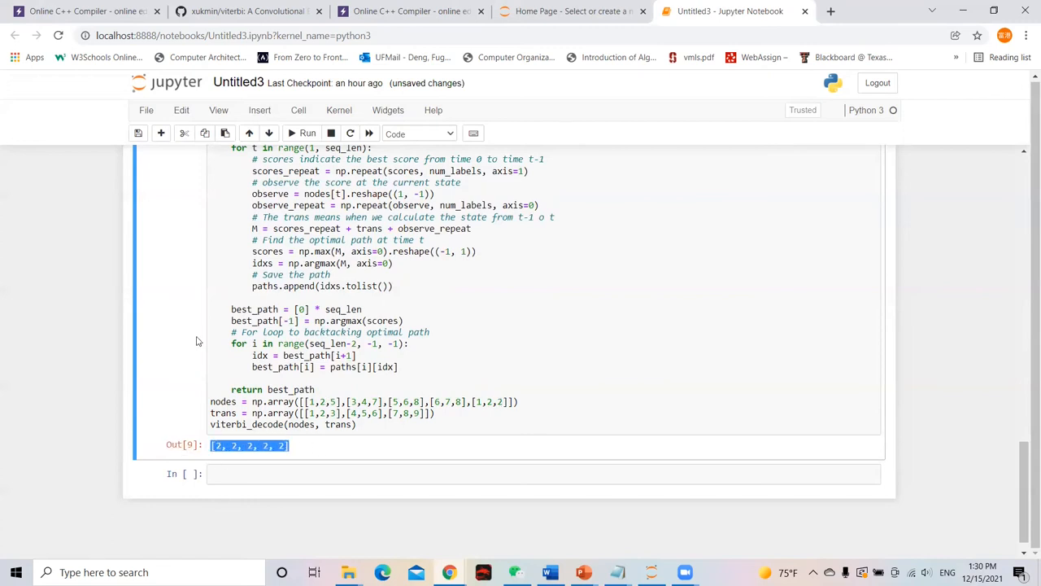
scroll(up, 3)
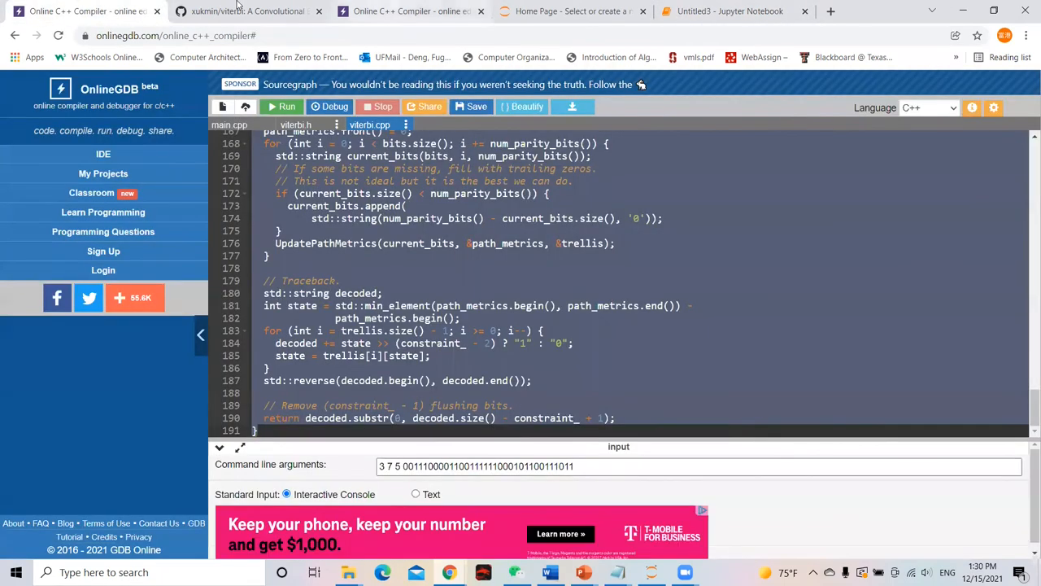
Step: Review the viterbi.h class declarations through #endif in the compiled codec project
click(283, 108)
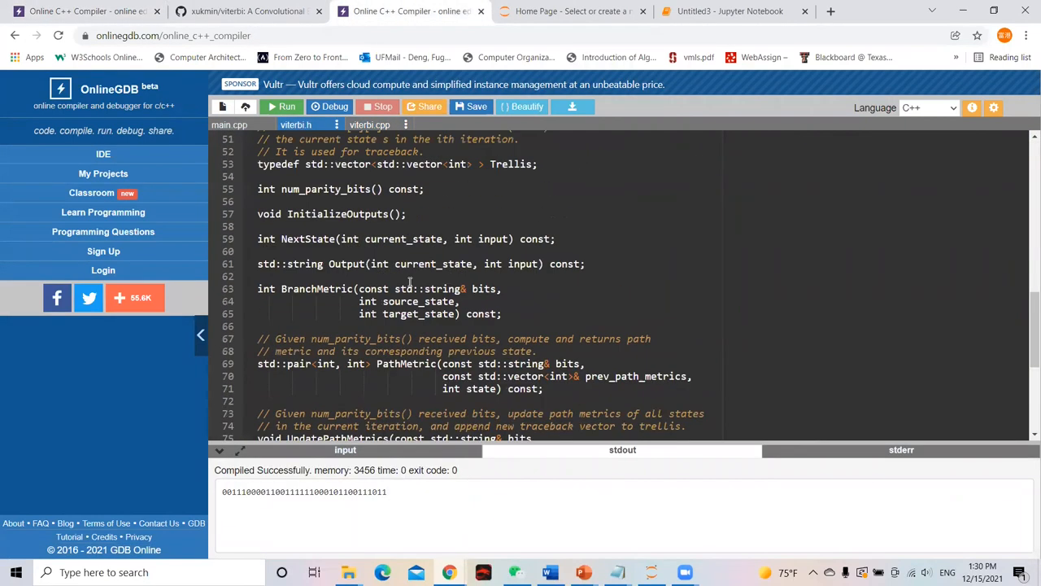
scroll(up, 3)
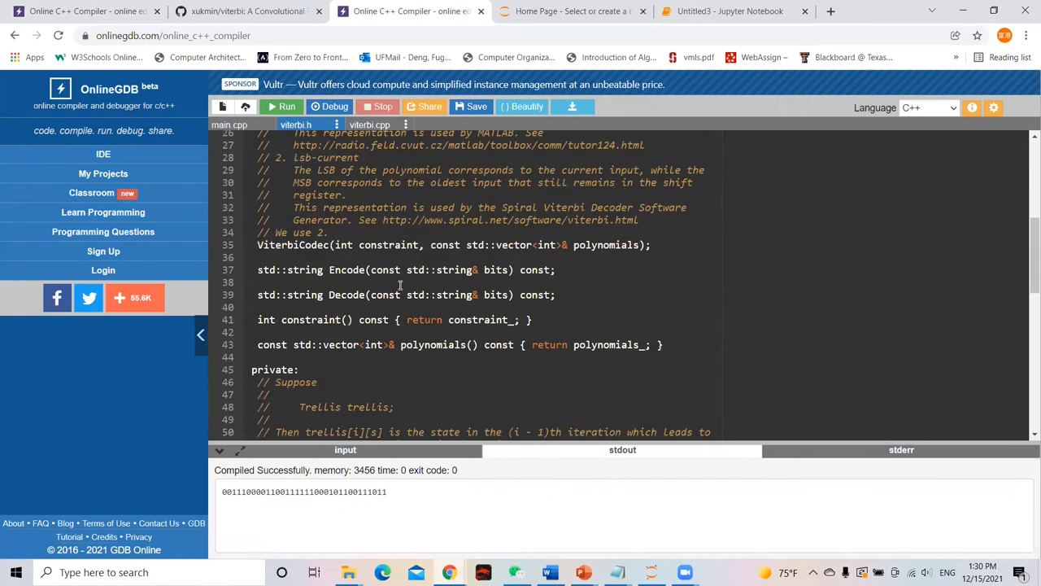
scroll(down, 3)
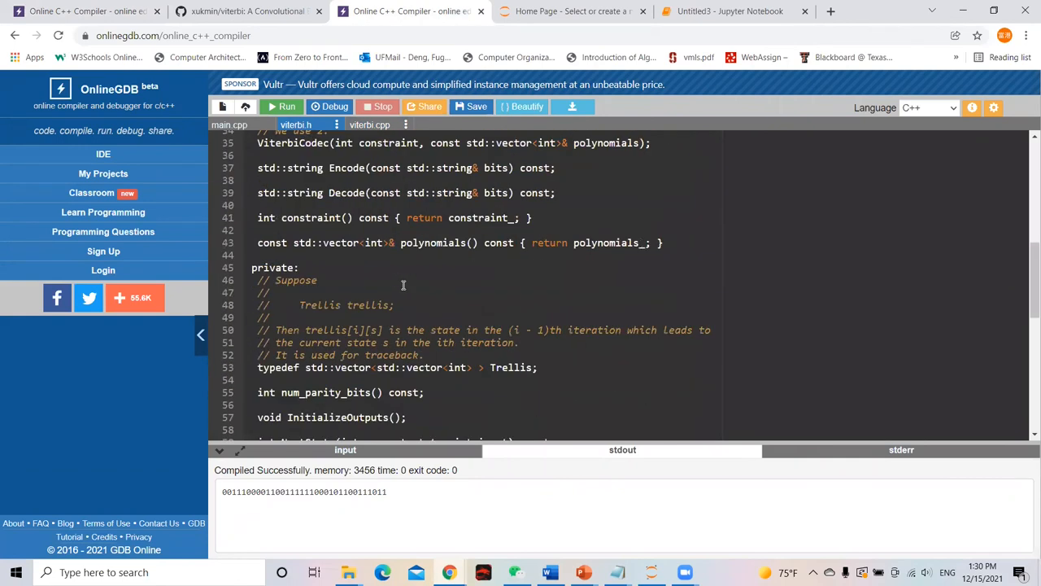
mouse_move(355, 184)
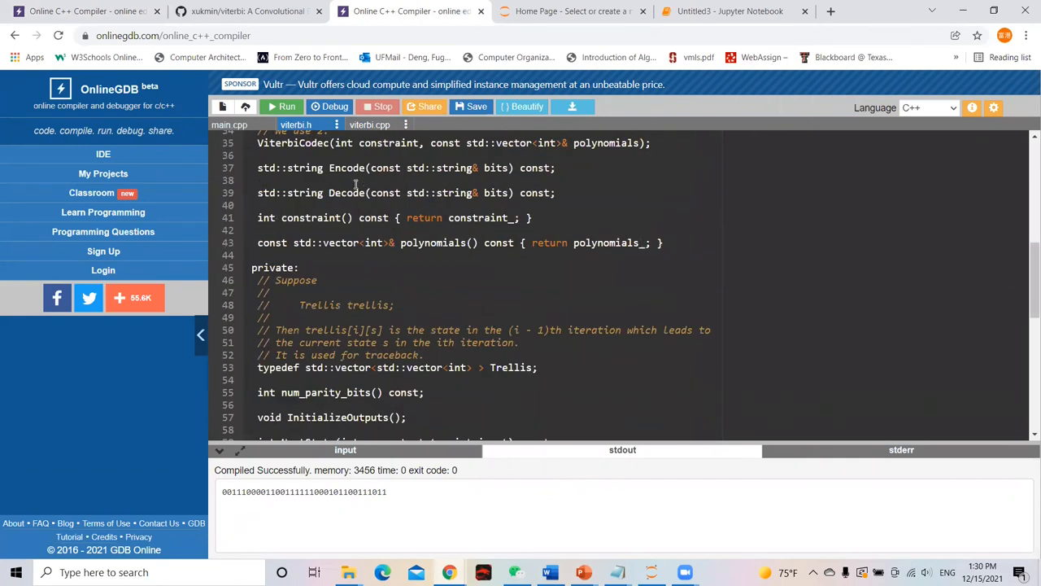
scroll(down, 3)
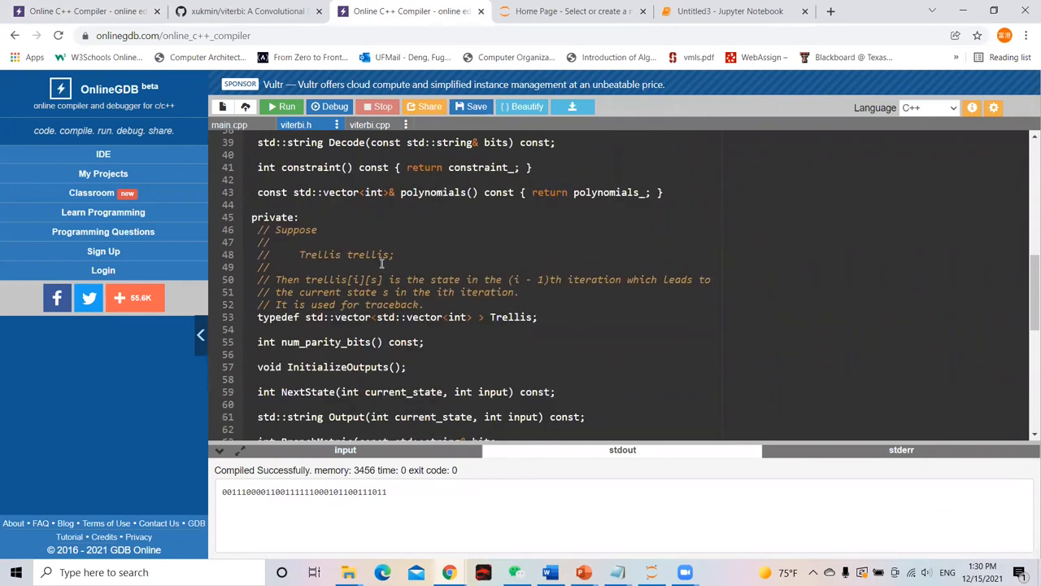
scroll(down, 3)
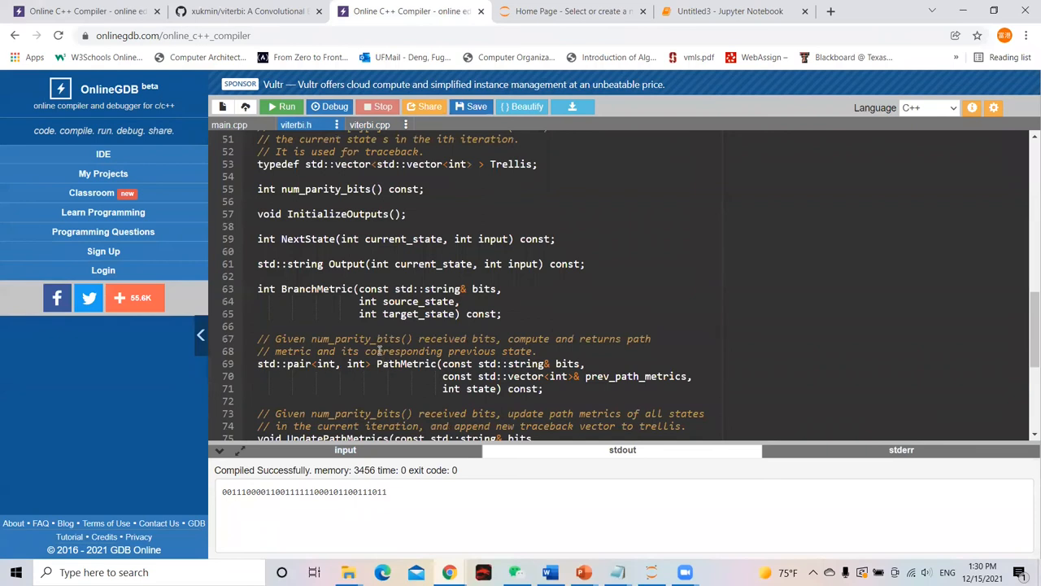
scroll(down, 3)
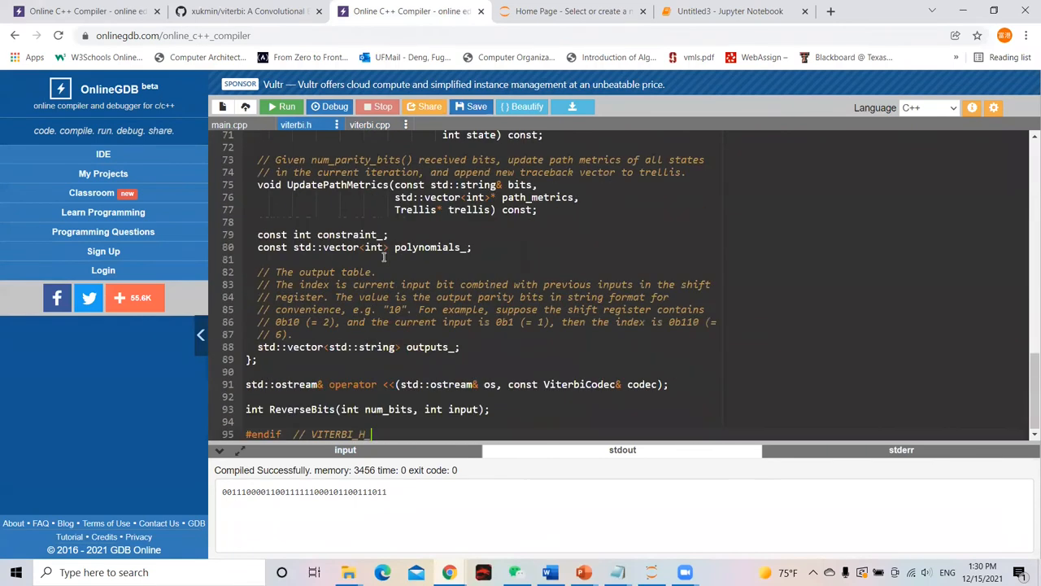
mouse_move(371, 123)
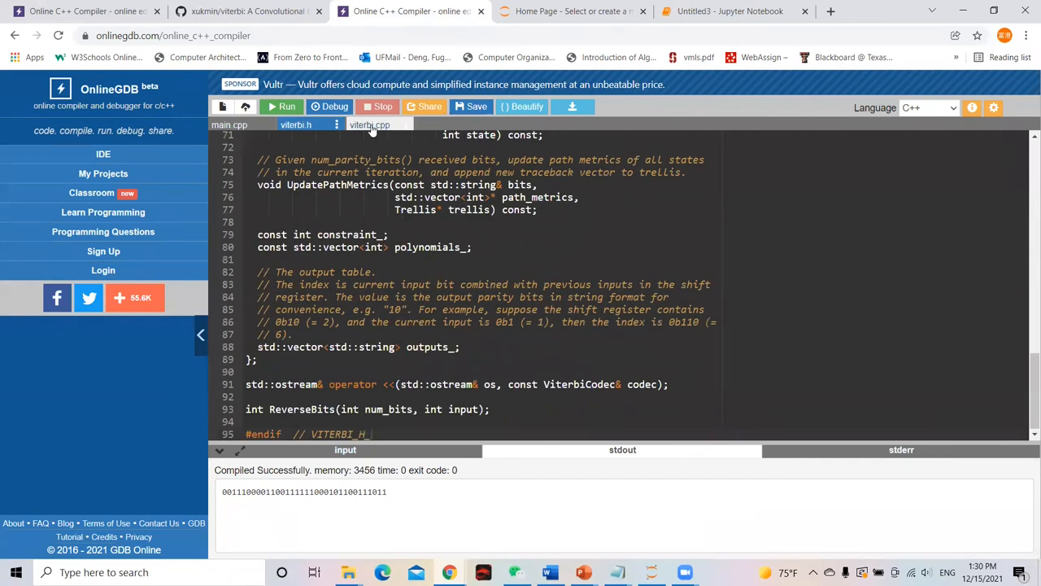
Step: Review the viterbi.cpp implementation down to the Decode traceback and flushing-bit removal
click(371, 124)
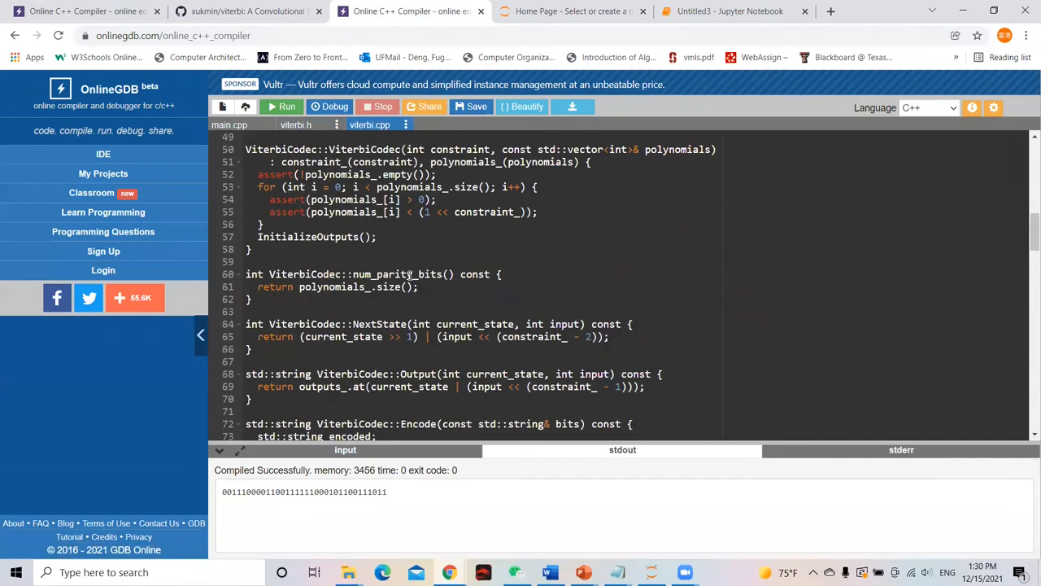
scroll(up, 3)
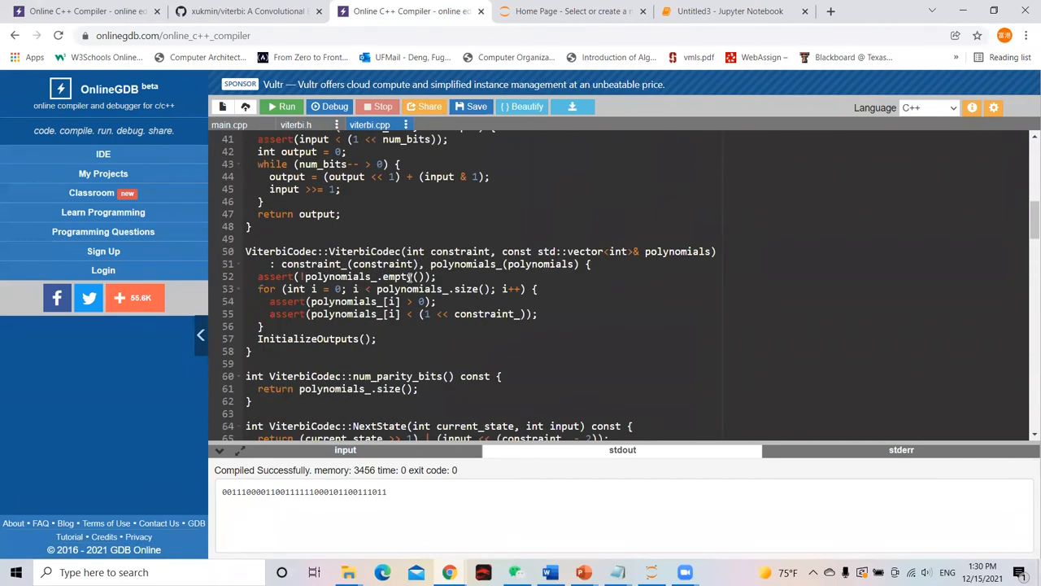
scroll(down, 3)
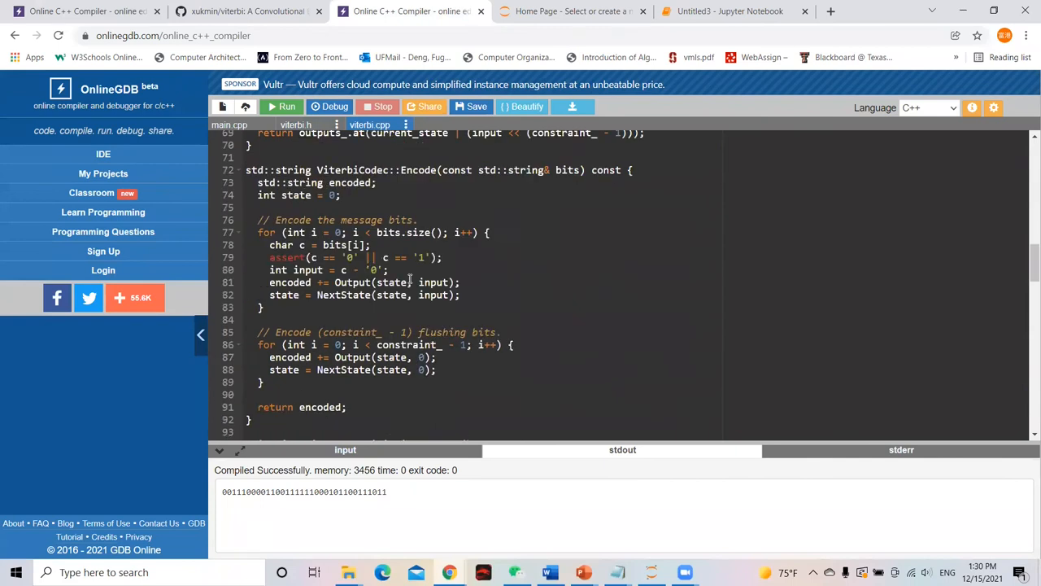
scroll(down, 3)
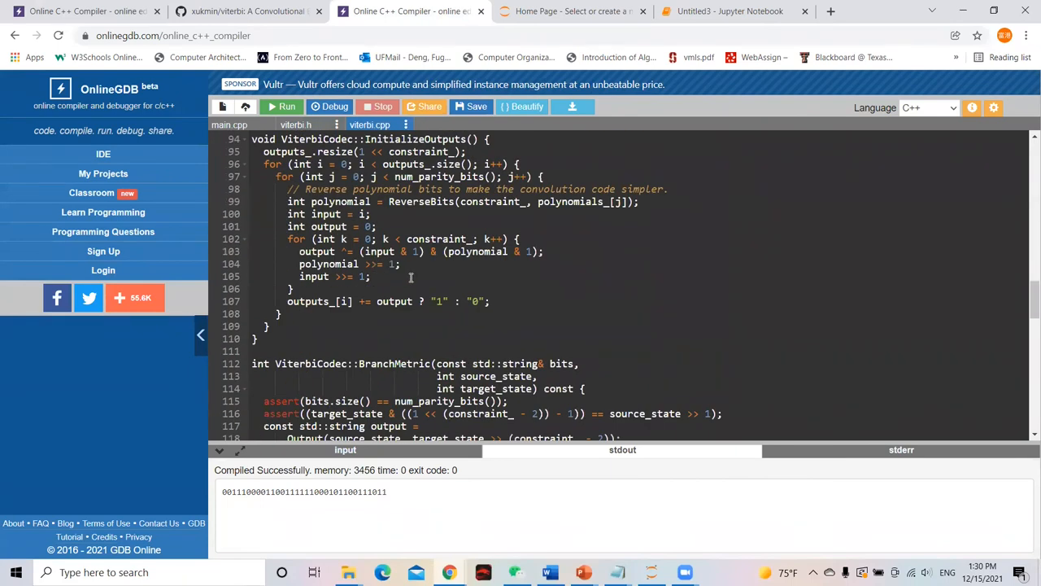
scroll(down, 3)
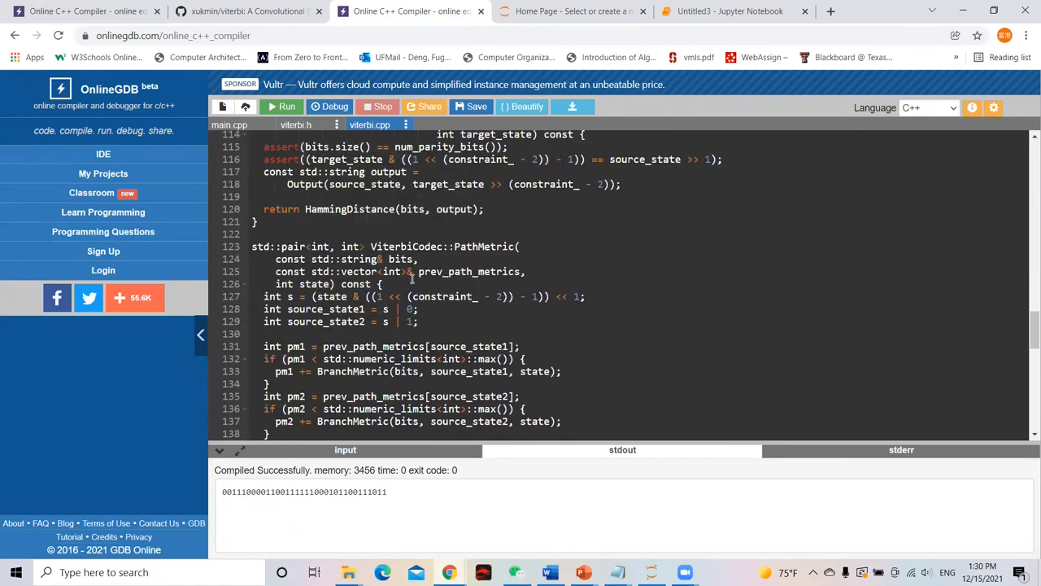
scroll(down, 3)
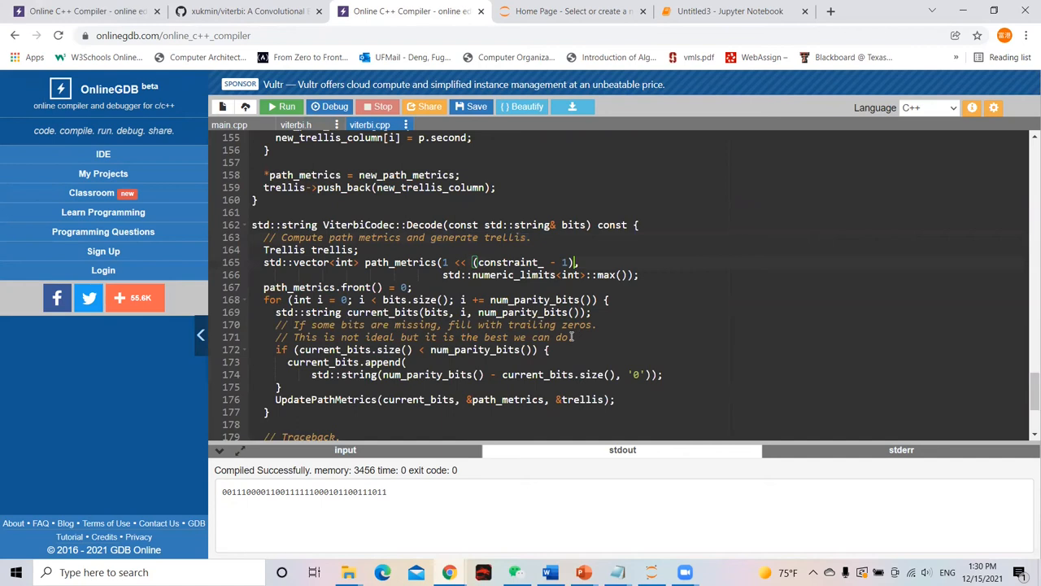
scroll(down, 3)
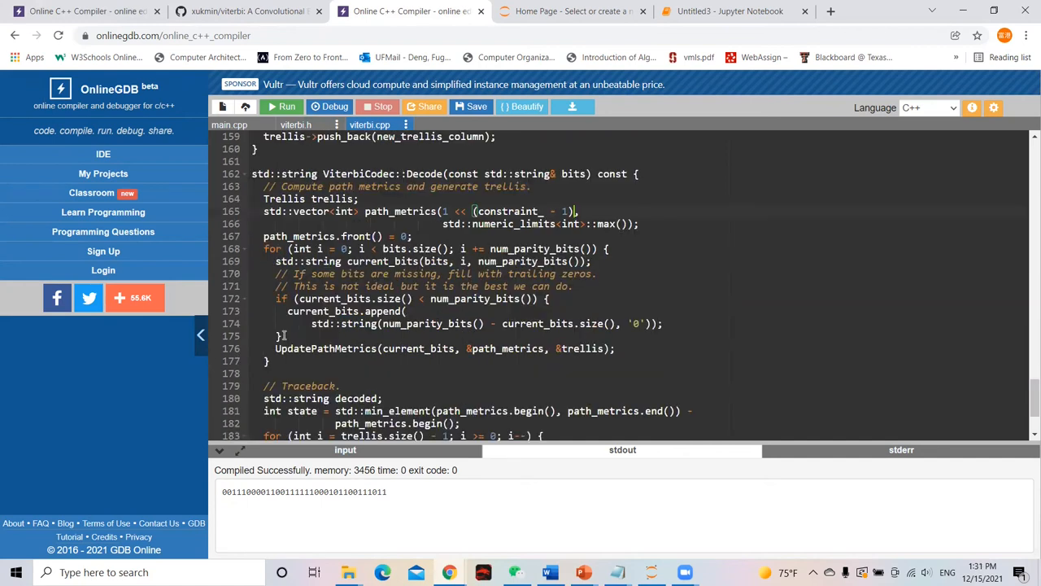
scroll(down, 3)
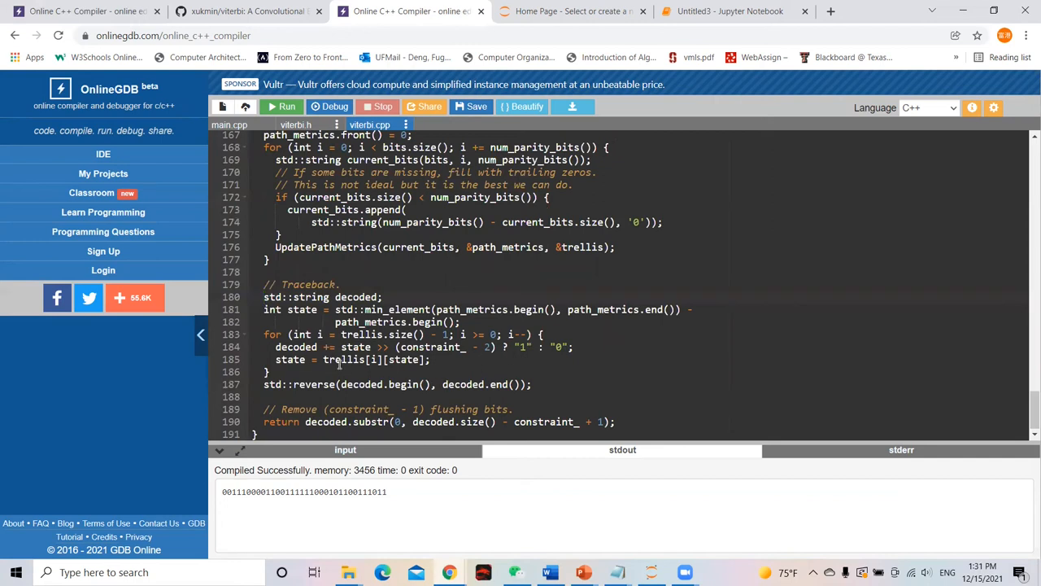
mouse_move(519, 382)
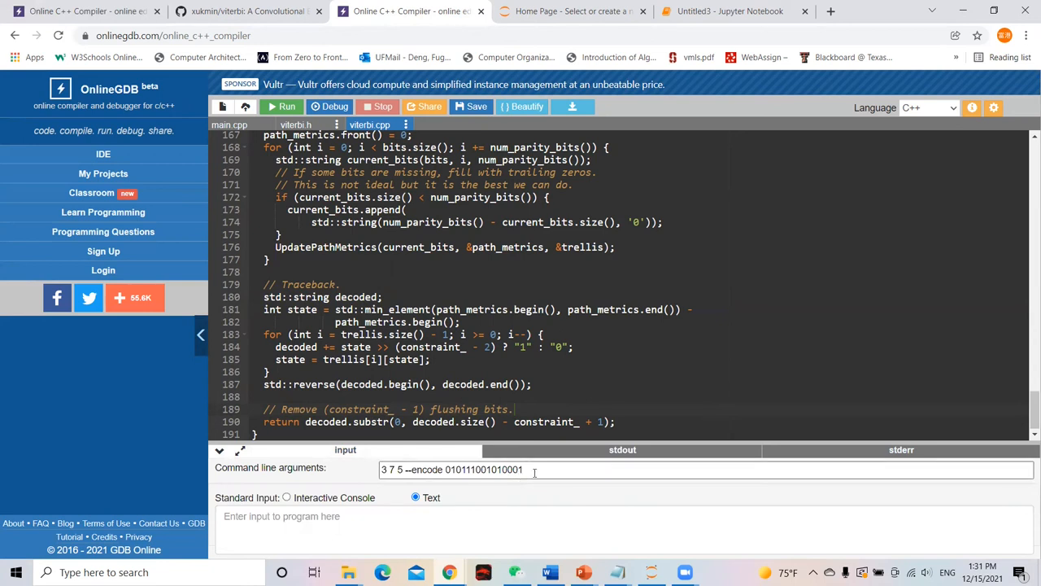
triple_click(452, 469)
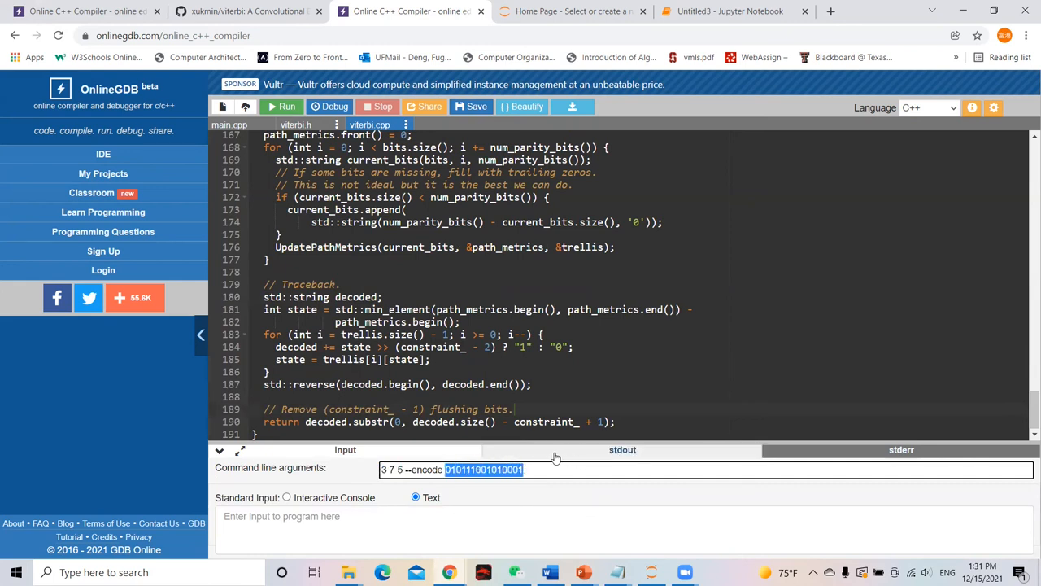
click(279, 107)
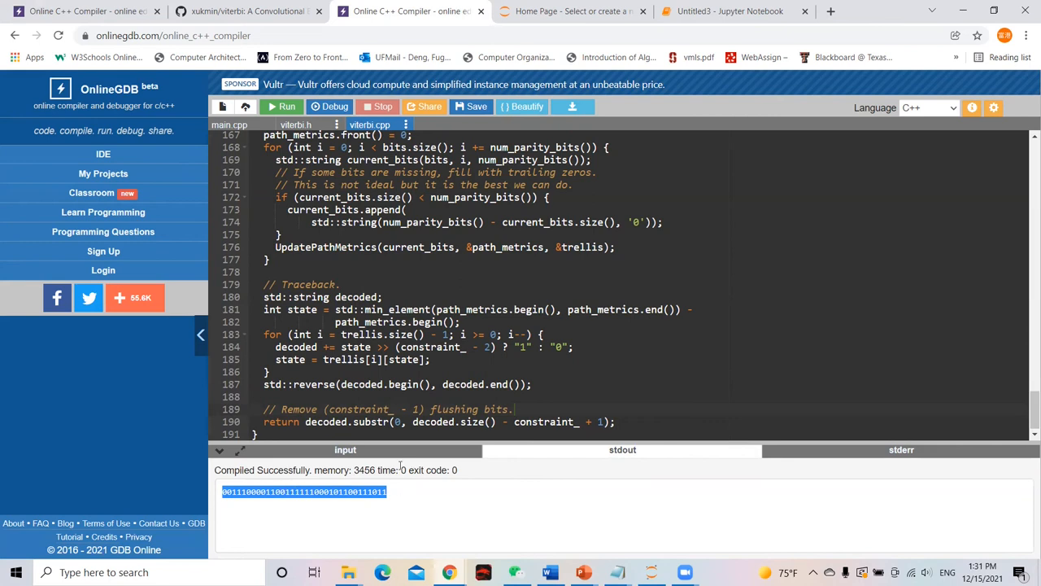
mouse_move(615, 572)
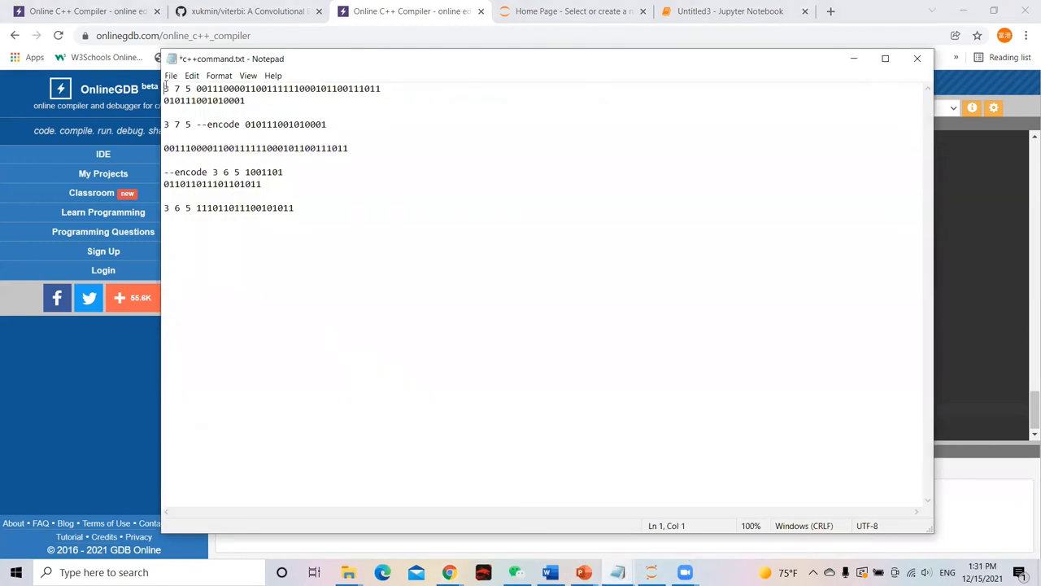
right_click(273, 88)
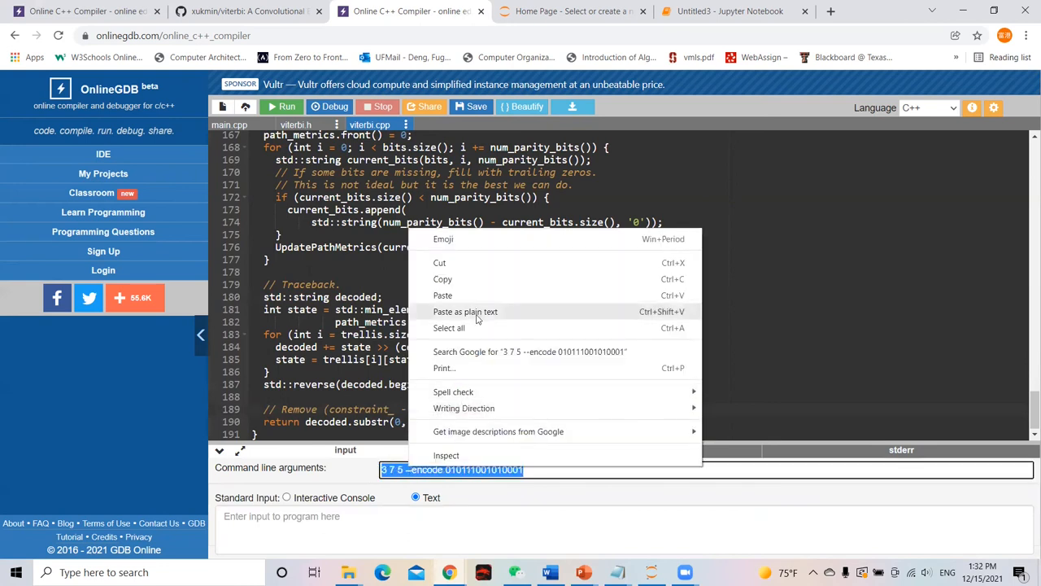
click(465, 313)
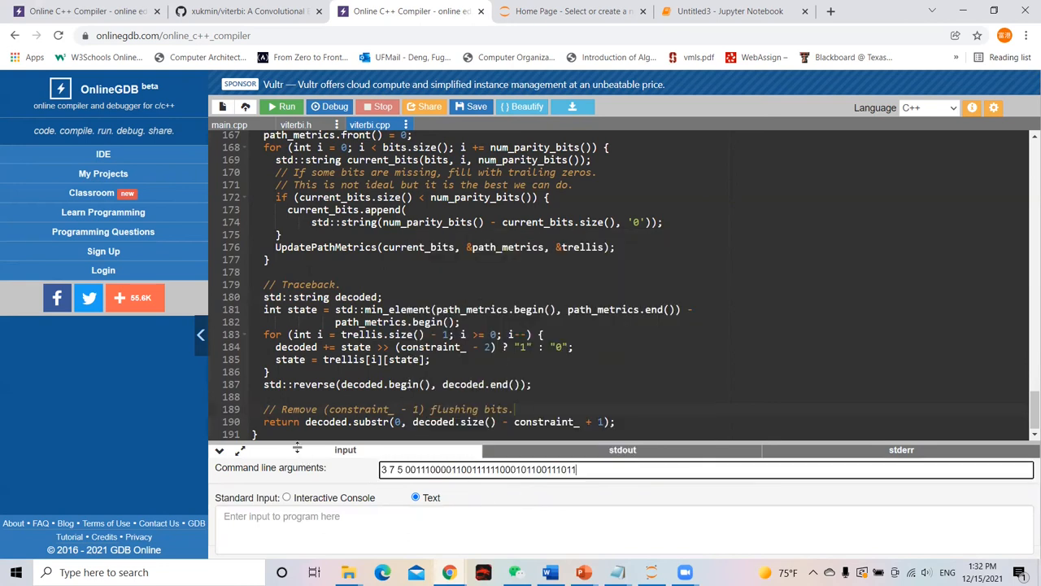
click(280, 107)
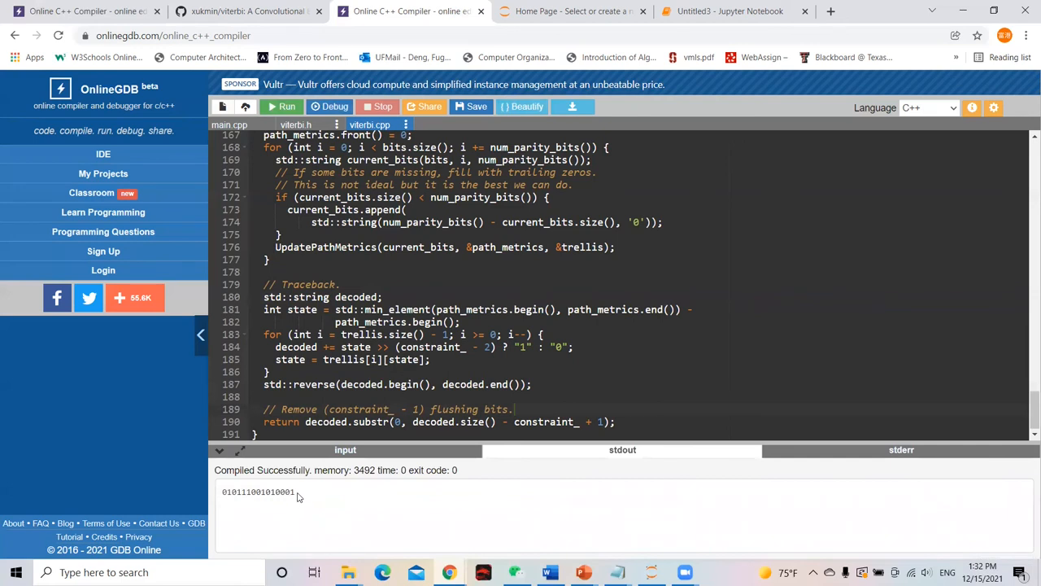
double_click(257, 491)
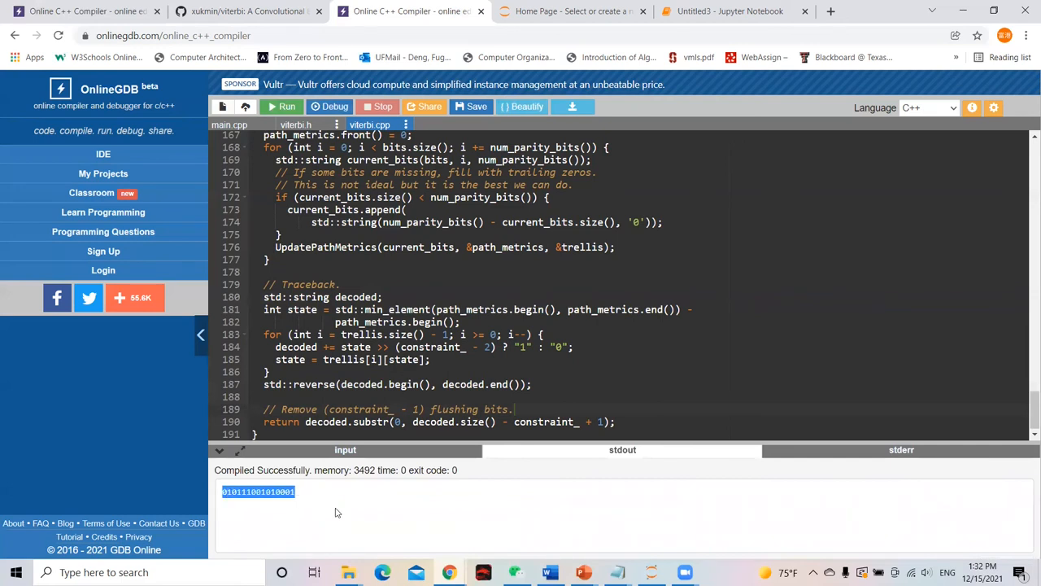
mouse_move(651, 573)
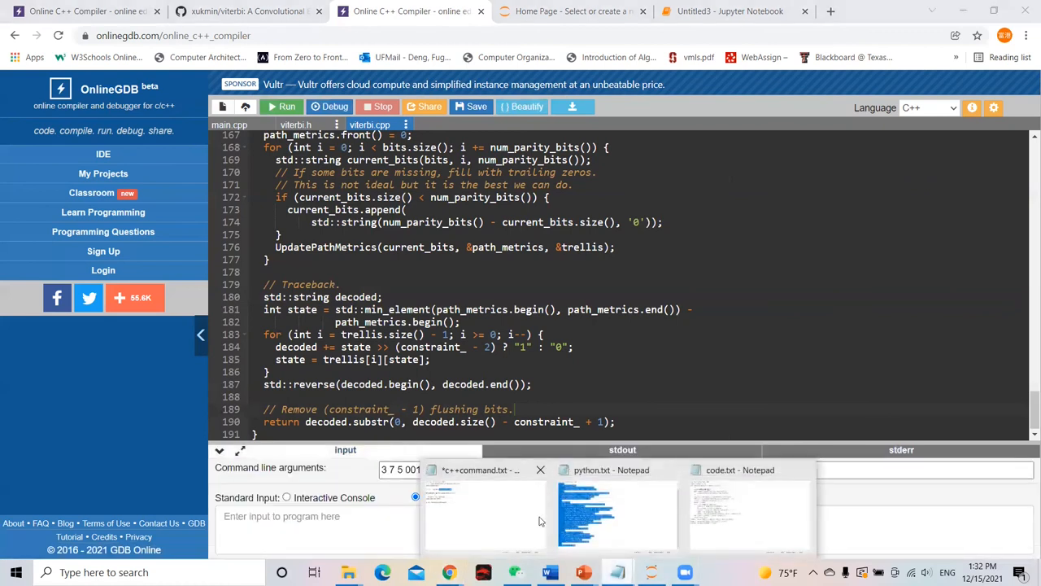
click(484, 504)
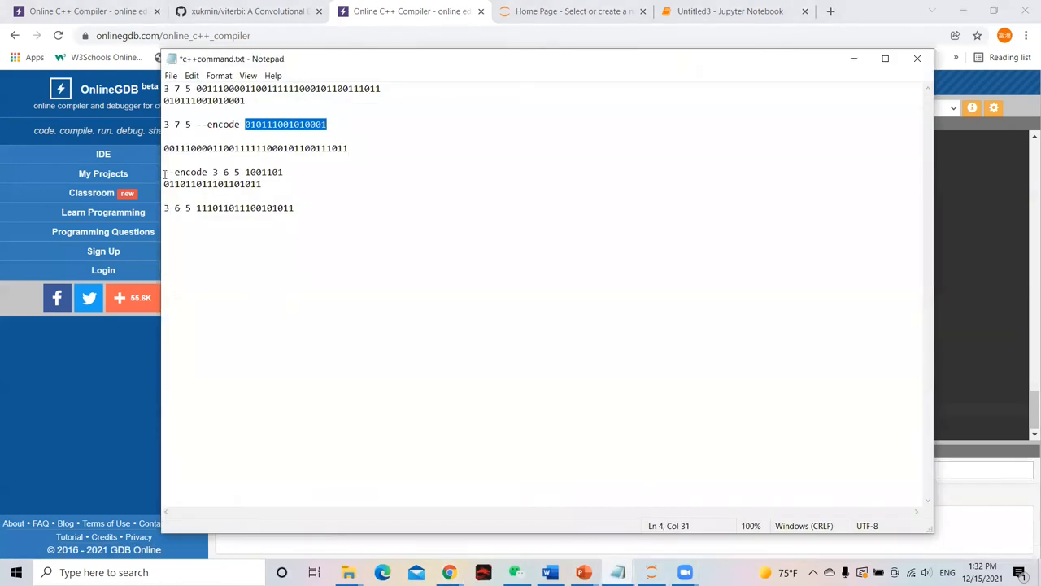
right_click(224, 173)
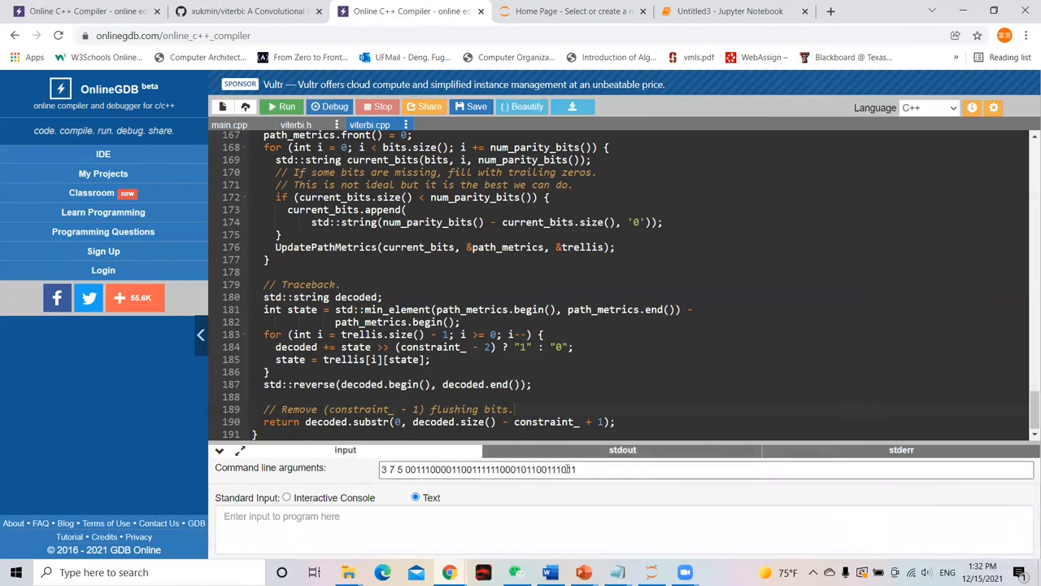
right_click(478, 468)
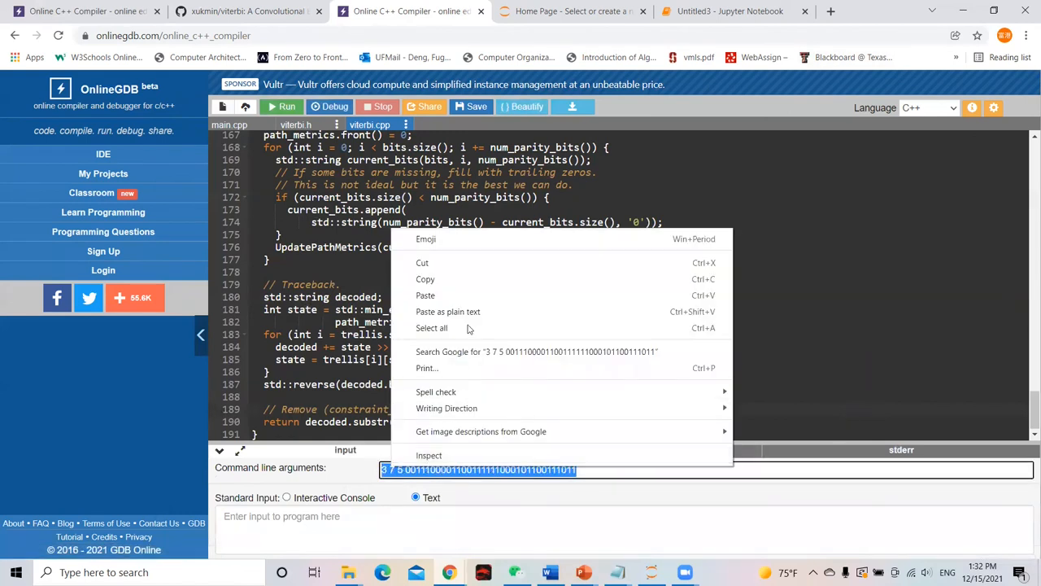
click(286, 107)
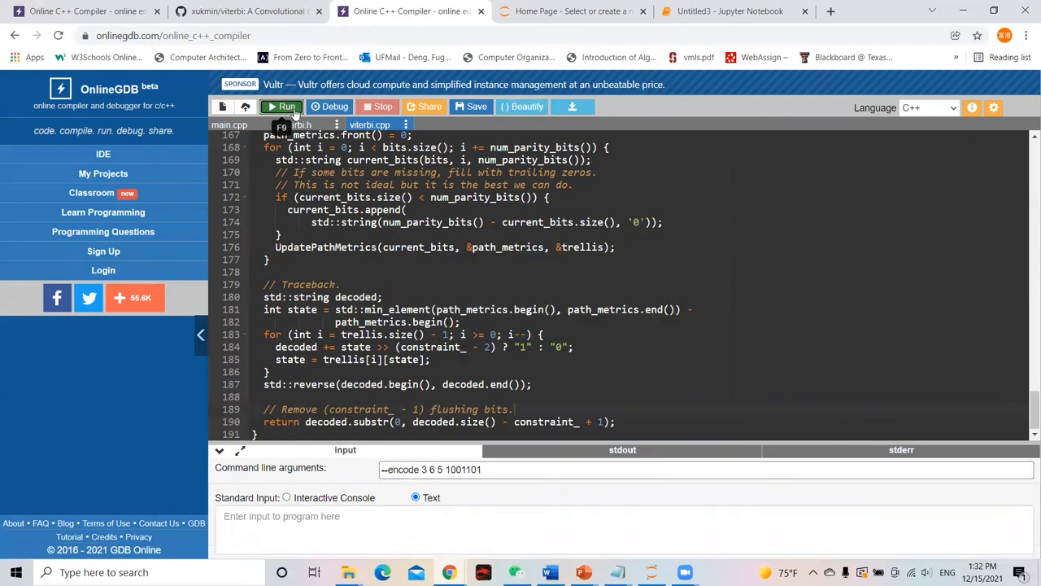
click(280, 107)
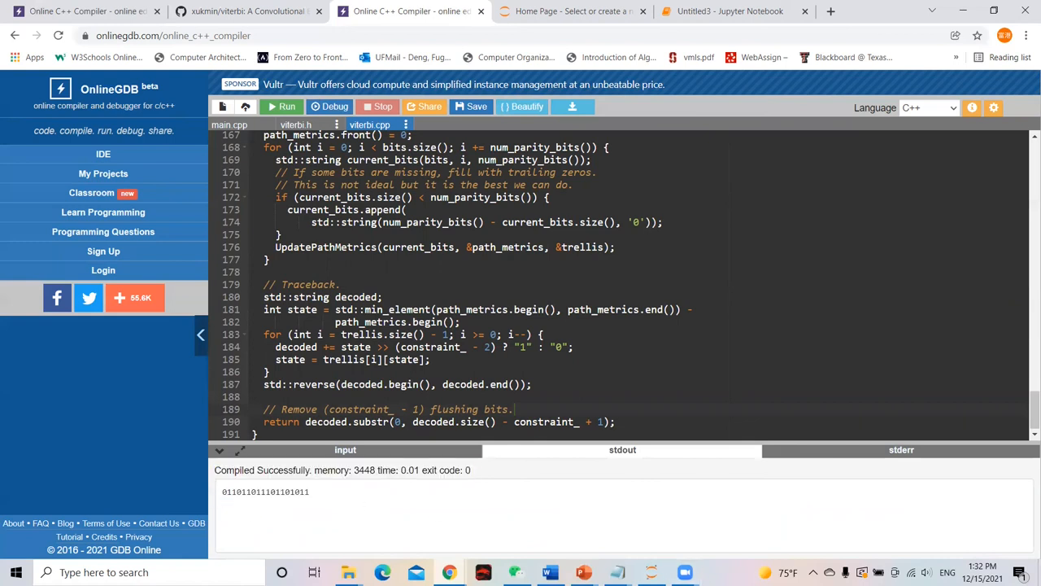
mouse_move(684, 572)
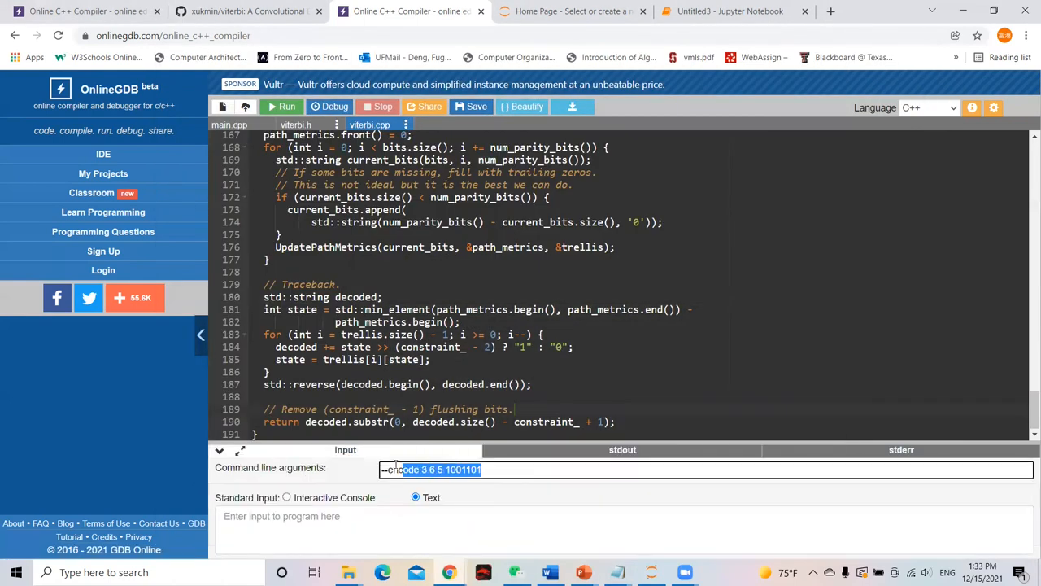
right_click(439, 468)
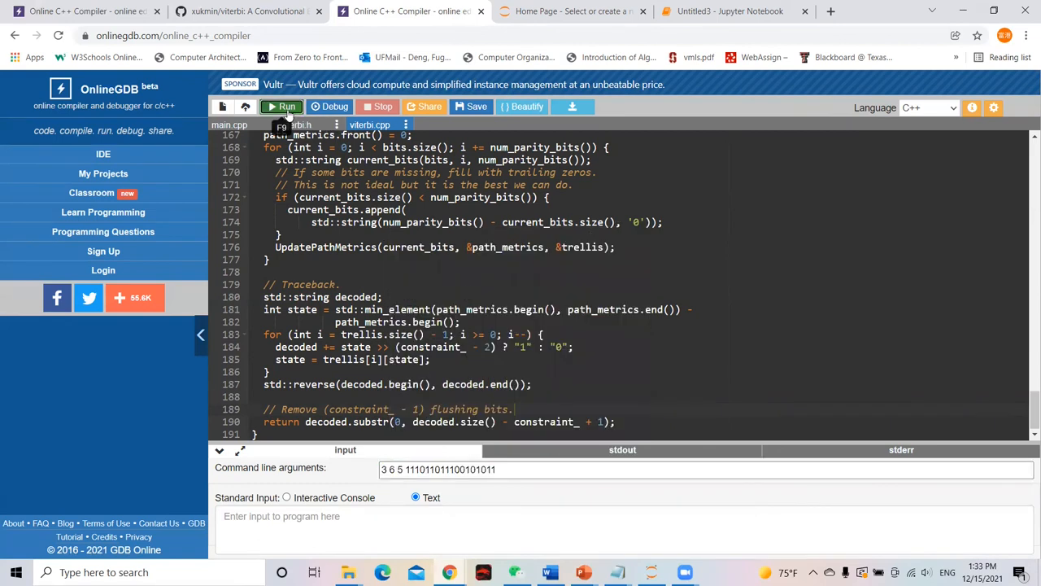
click(280, 107)
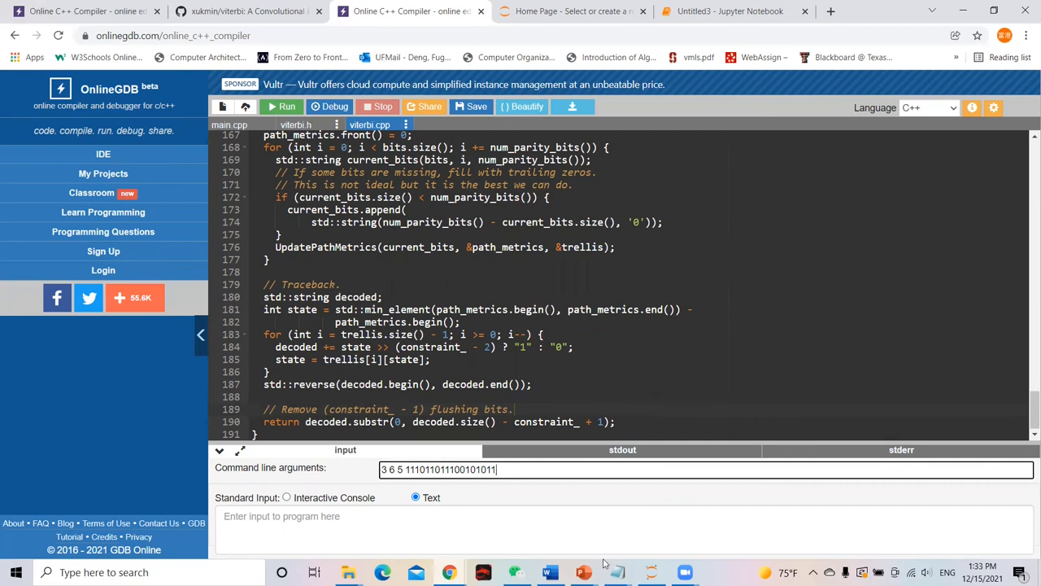
click(617, 572)
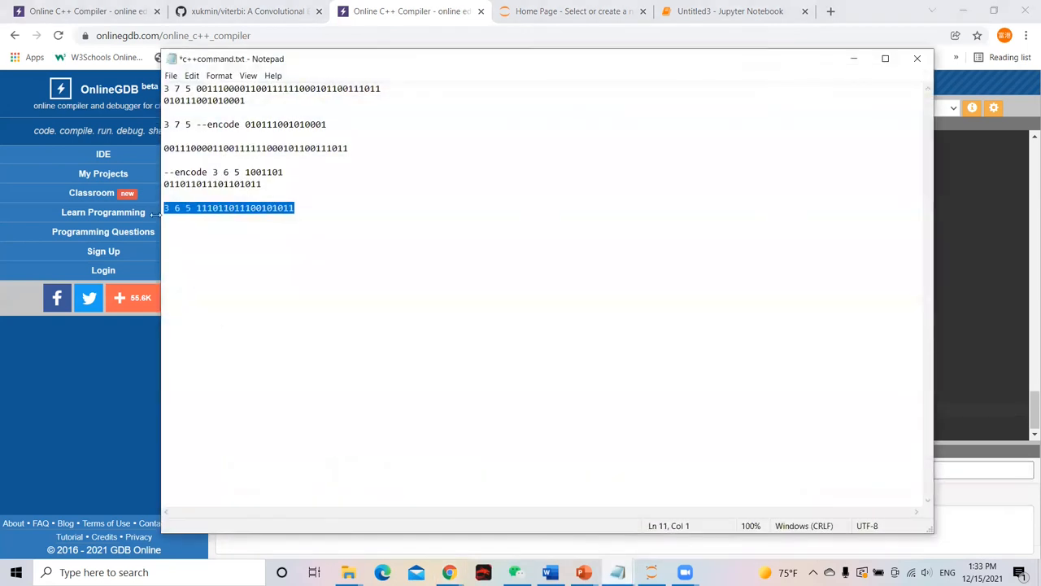
click(162, 184)
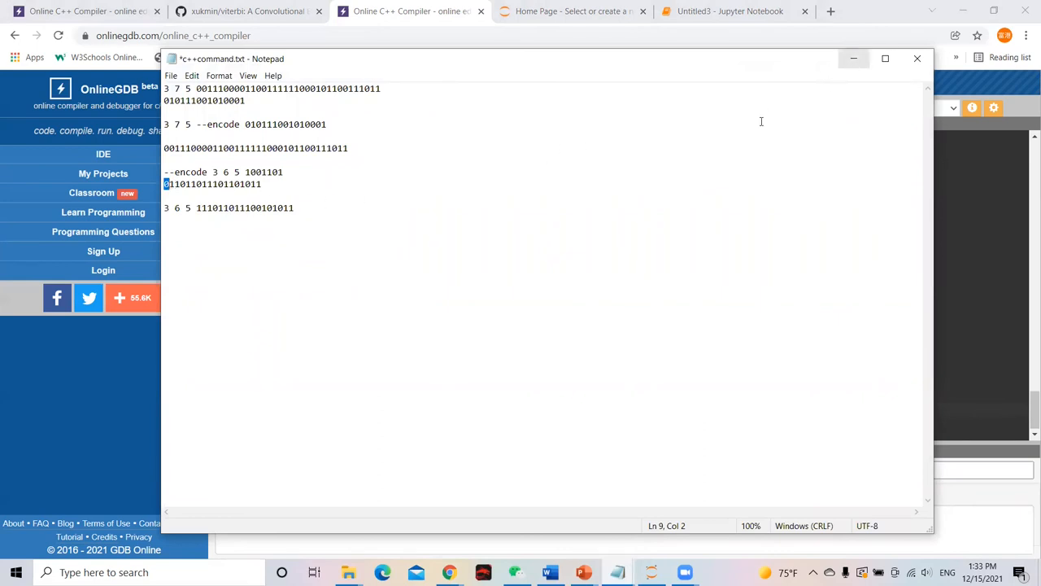
mouse_move(577, 231)
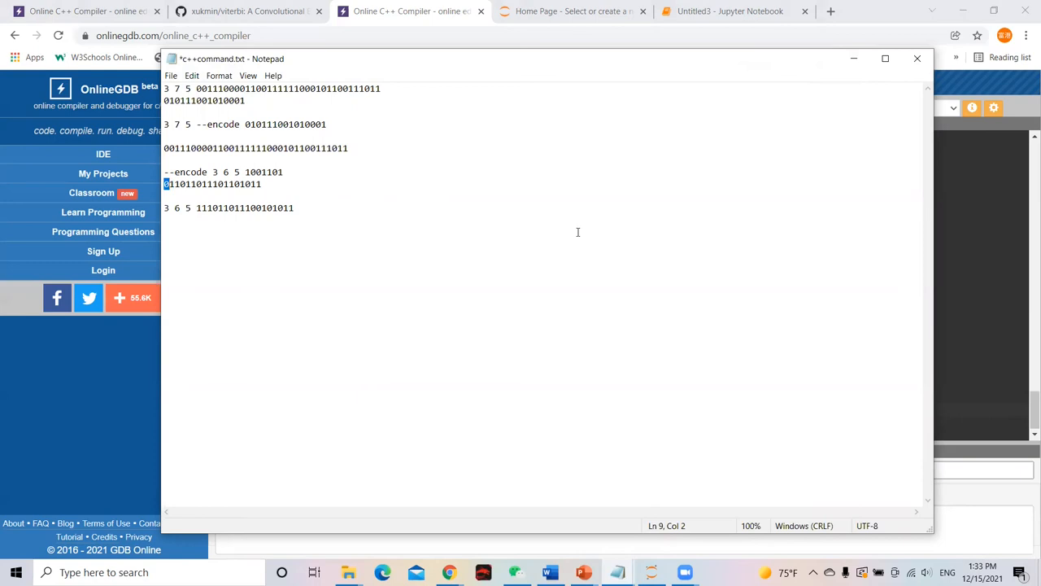
mouse_move(539, 222)
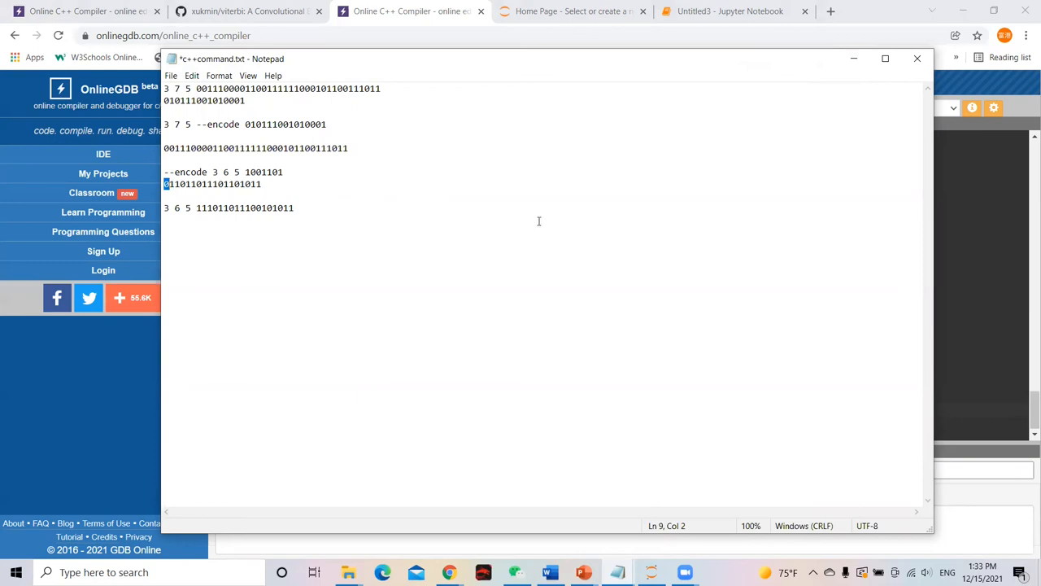
mouse_move(559, 245)
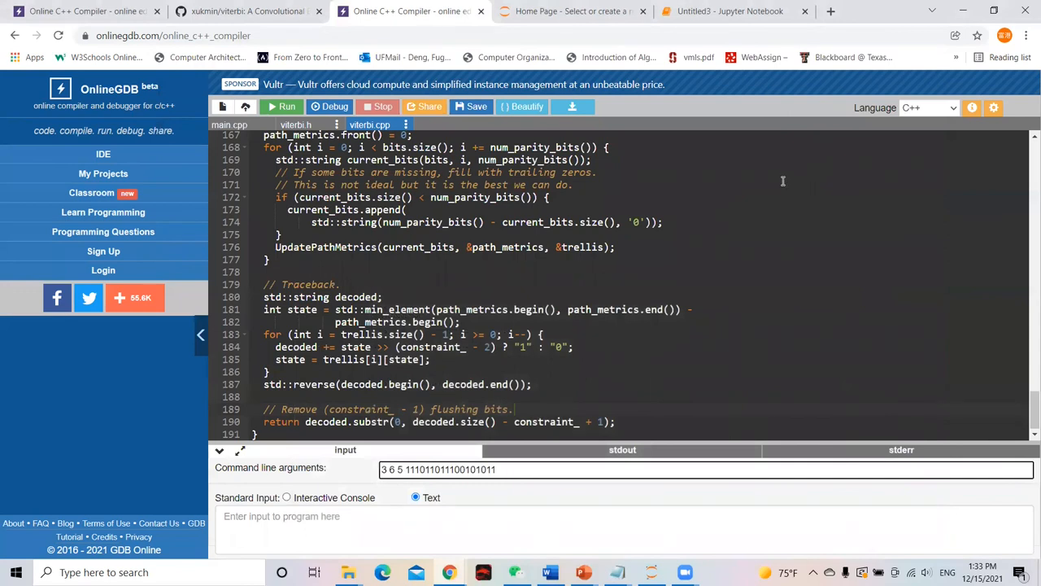
mouse_move(771, 211)
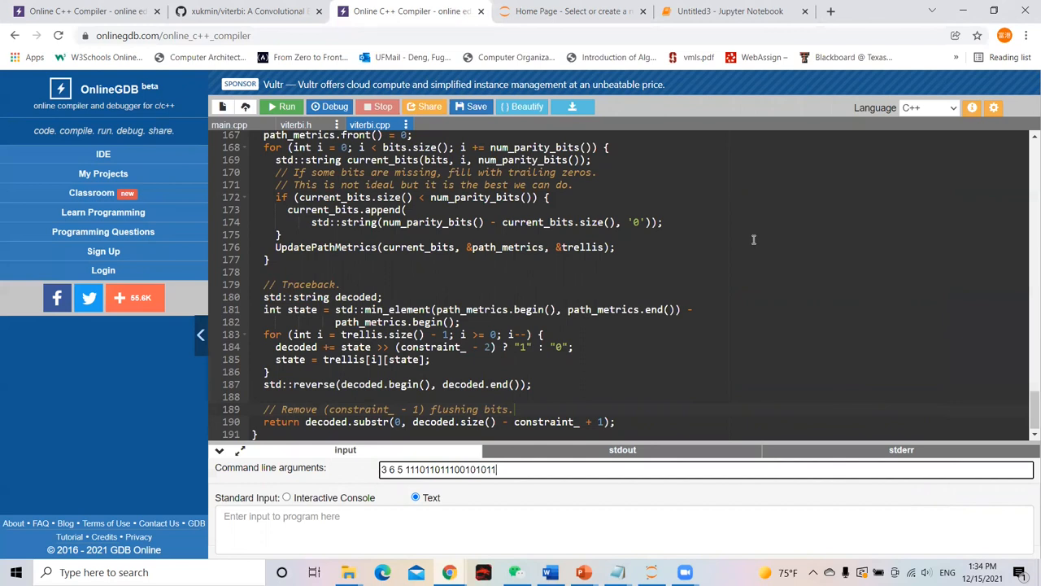
mouse_move(449, 305)
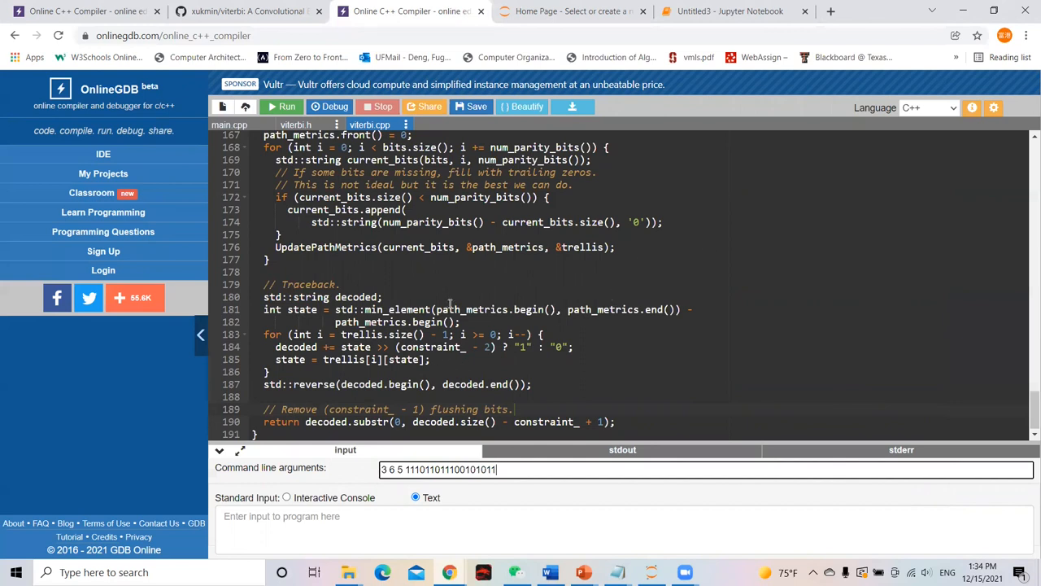